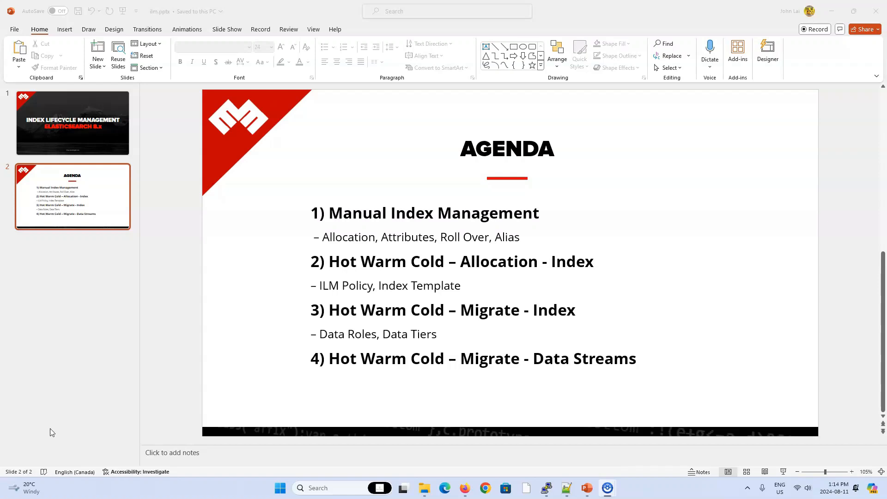
mouse_move(400, 319)
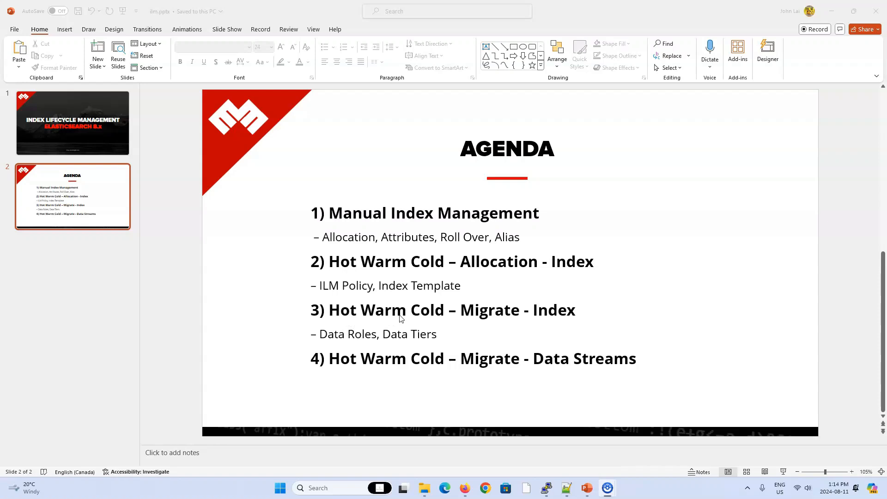
mouse_move(387, 323)
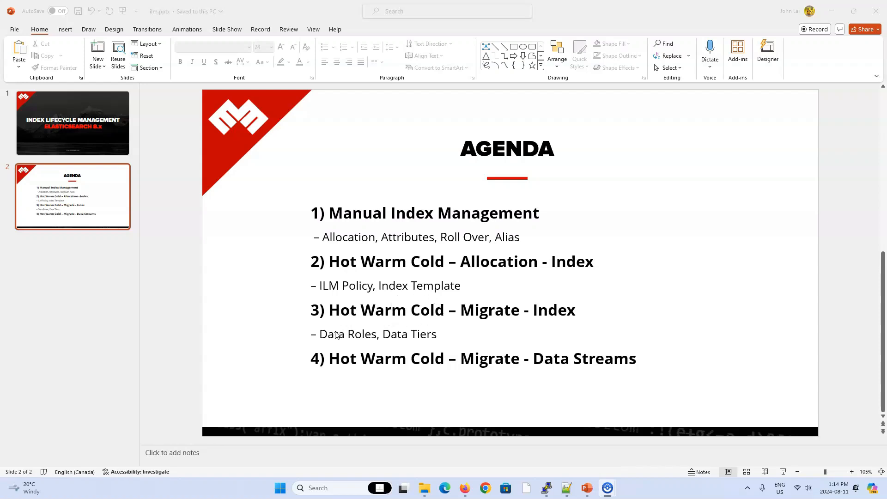
mouse_move(414, 339)
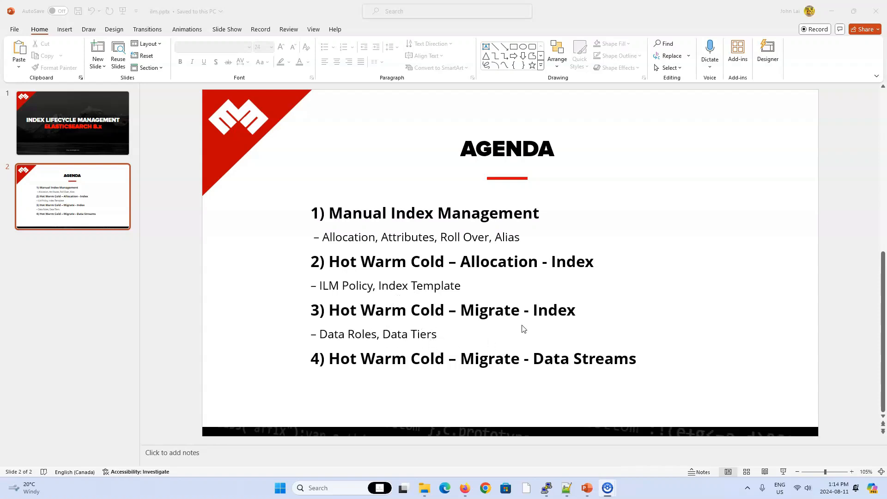
mouse_move(540, 317)
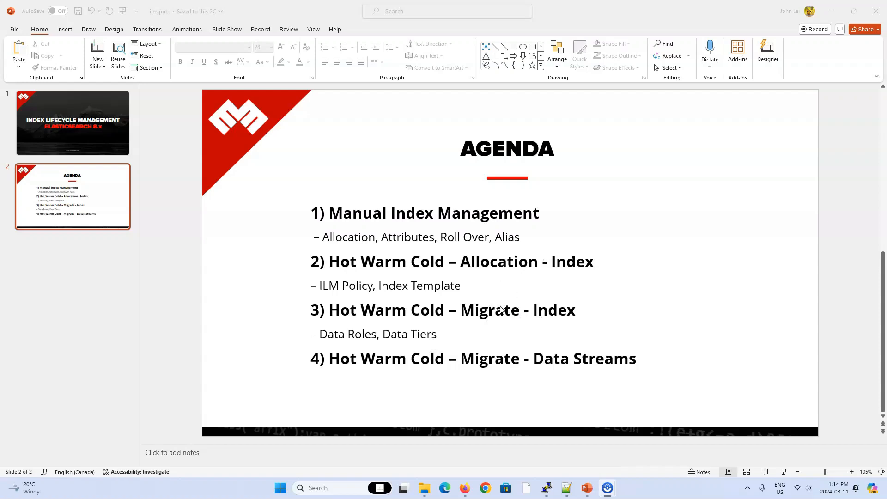
mouse_move(452, 334)
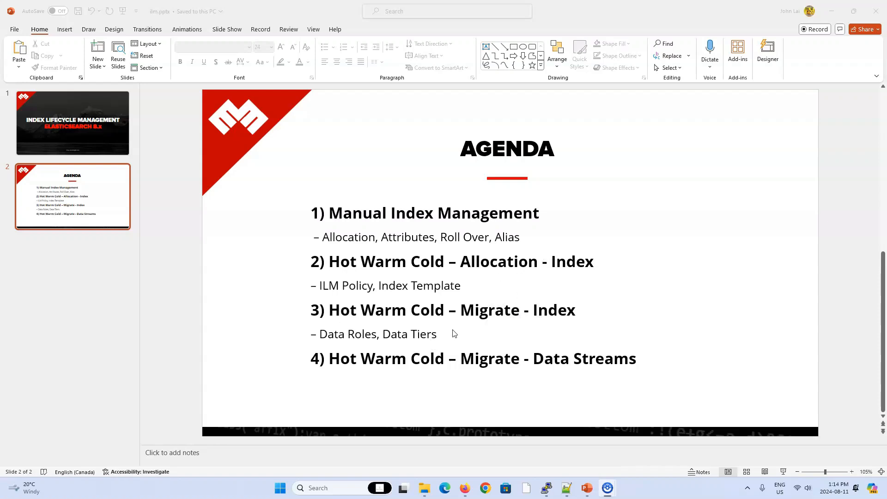
mouse_move(386, 332)
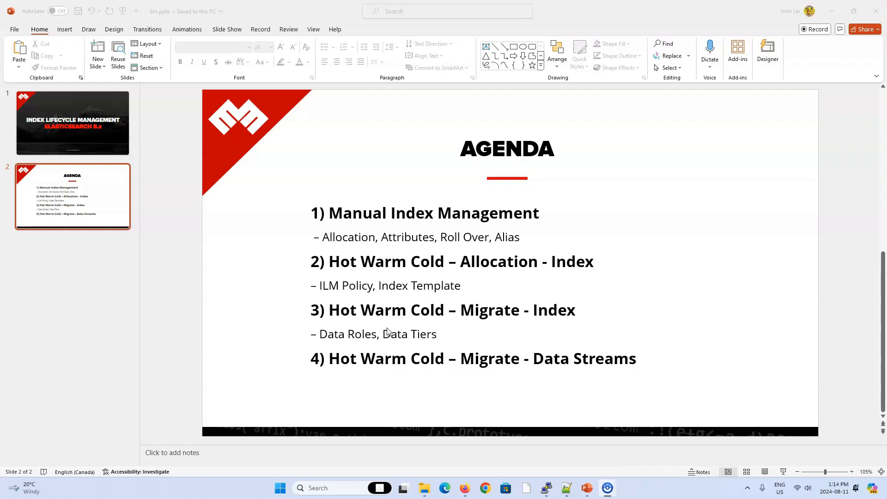
mouse_move(381, 286)
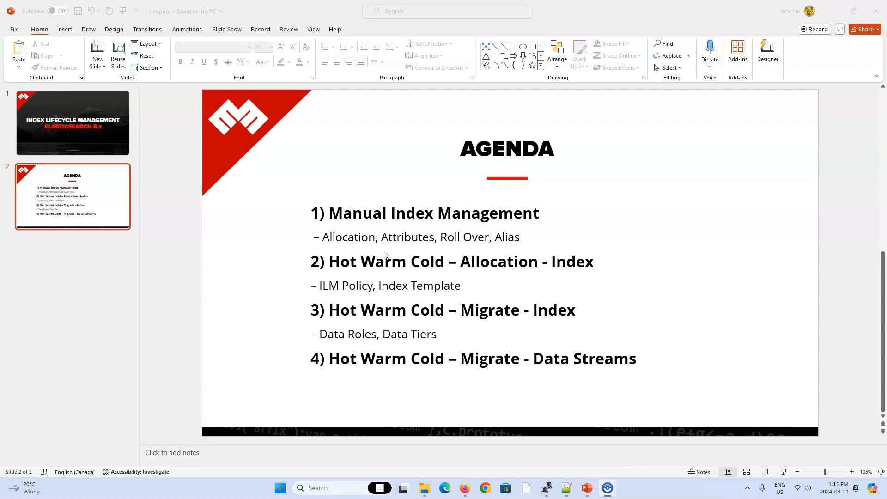
mouse_move(410, 284)
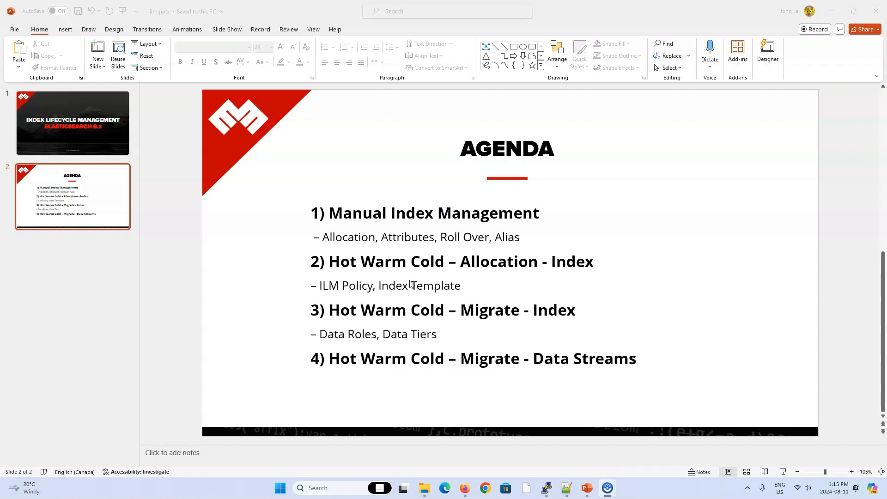
mouse_move(411, 286)
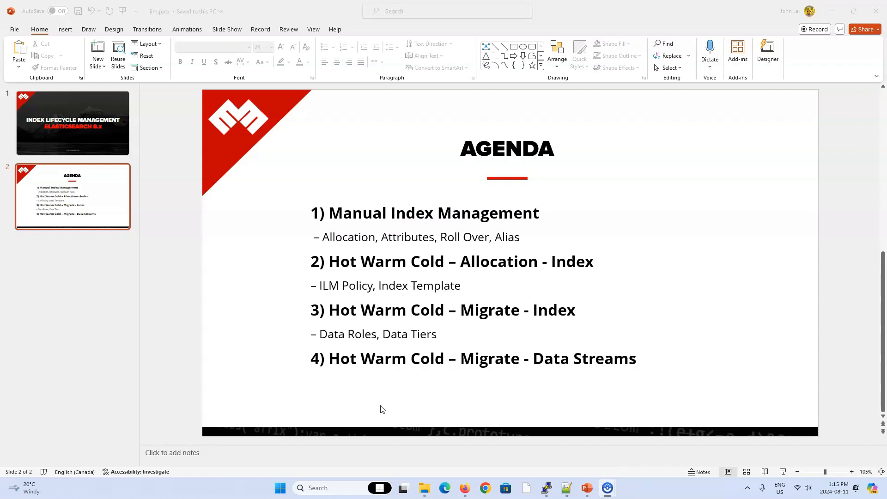
mouse_move(553, 367)
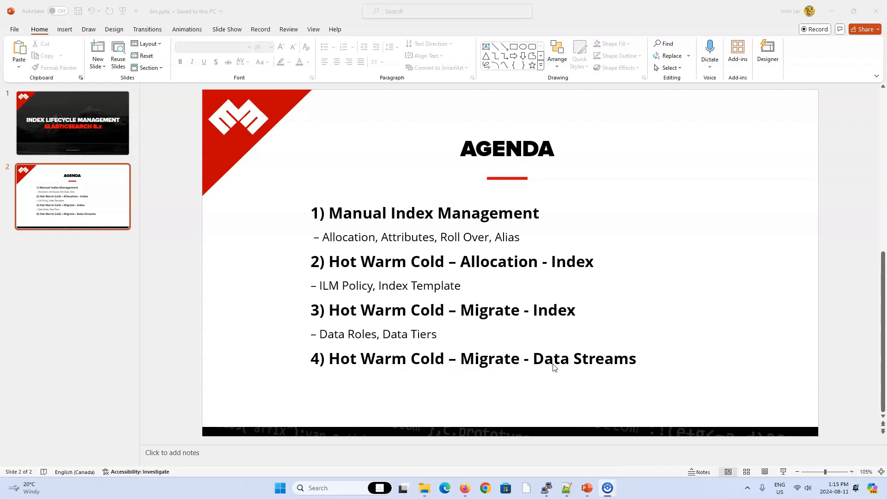
mouse_move(587, 357)
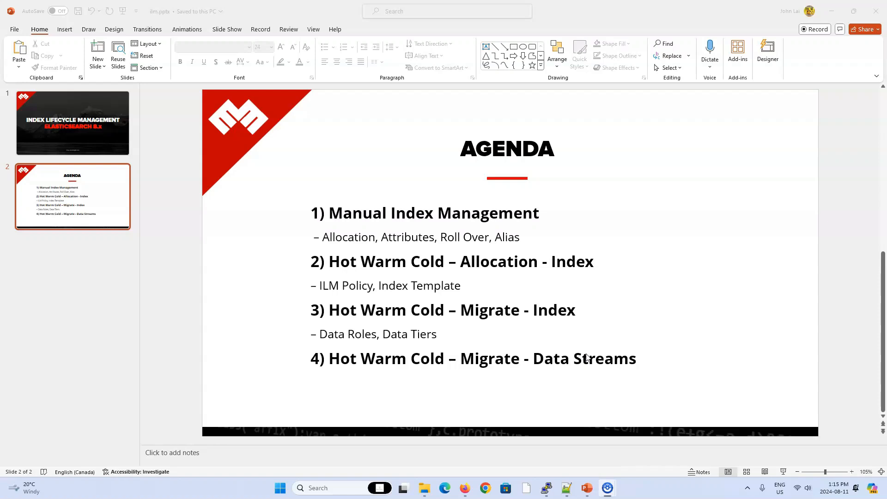
mouse_move(576, 351)
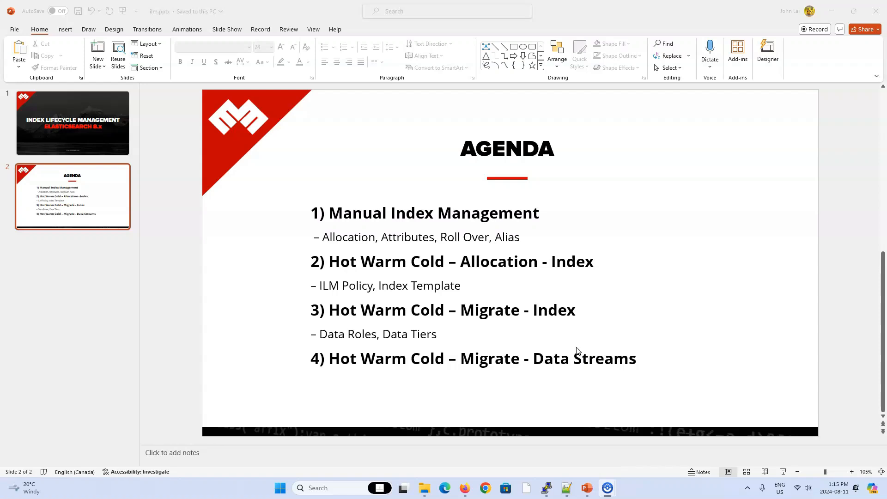
mouse_move(396, 302)
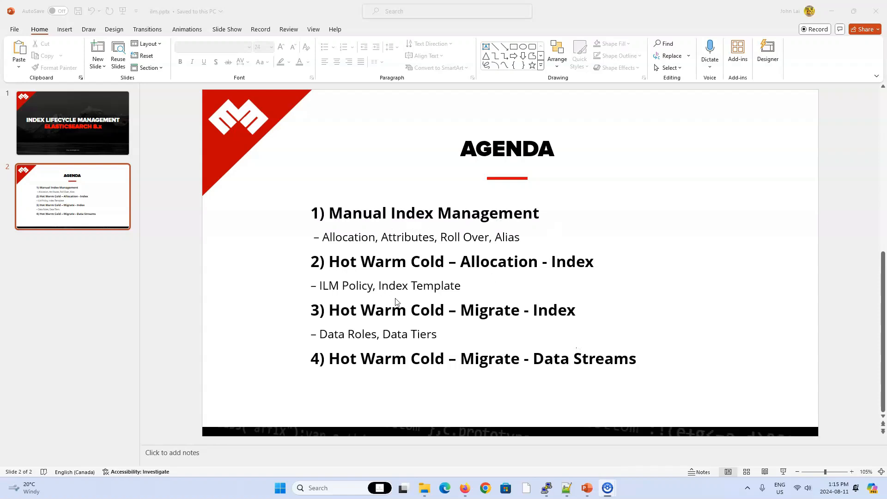
mouse_move(433, 307)
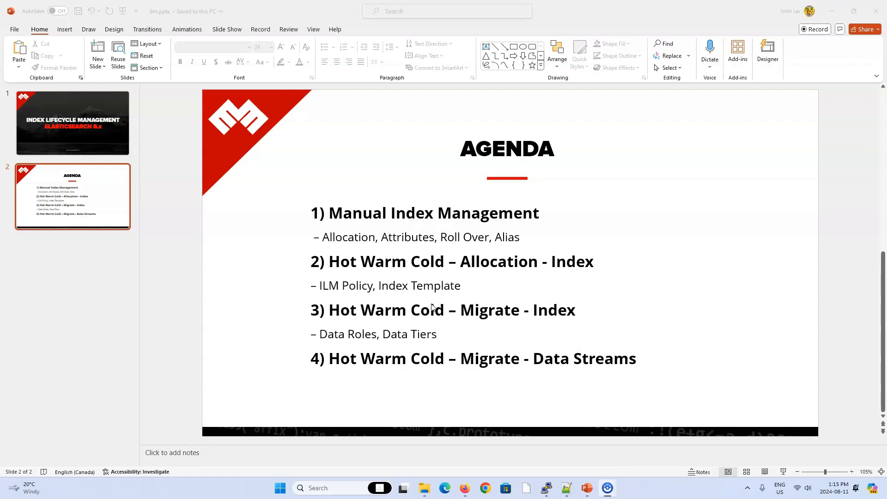
- Highlight the docs sentence saying data streams suit logs, events and metrics
key(alt+tab)
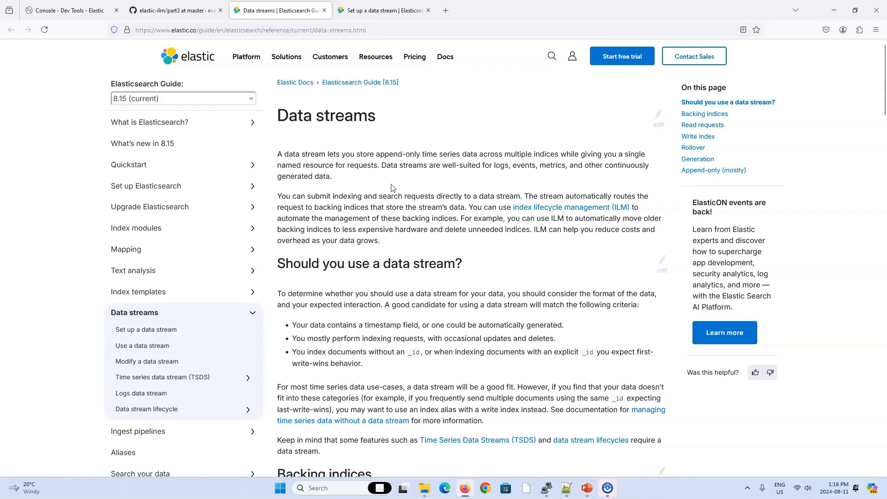
mouse_move(382, 182)
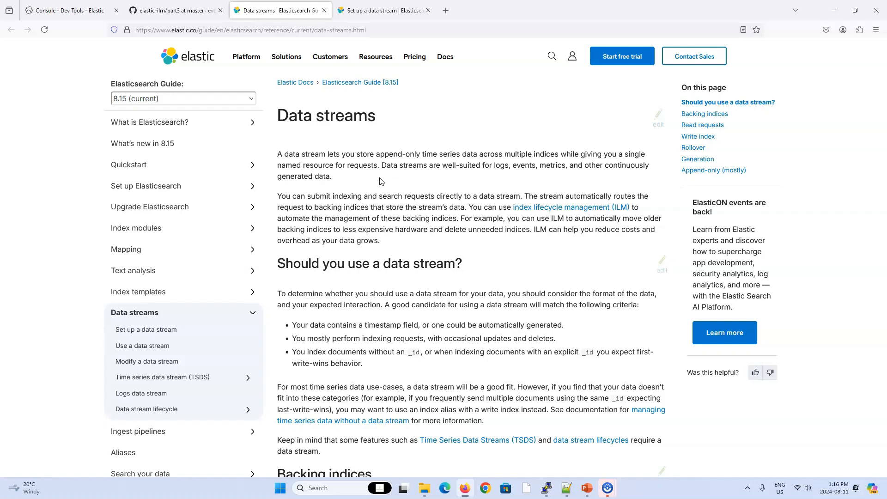
drag(389, 165, 458, 164)
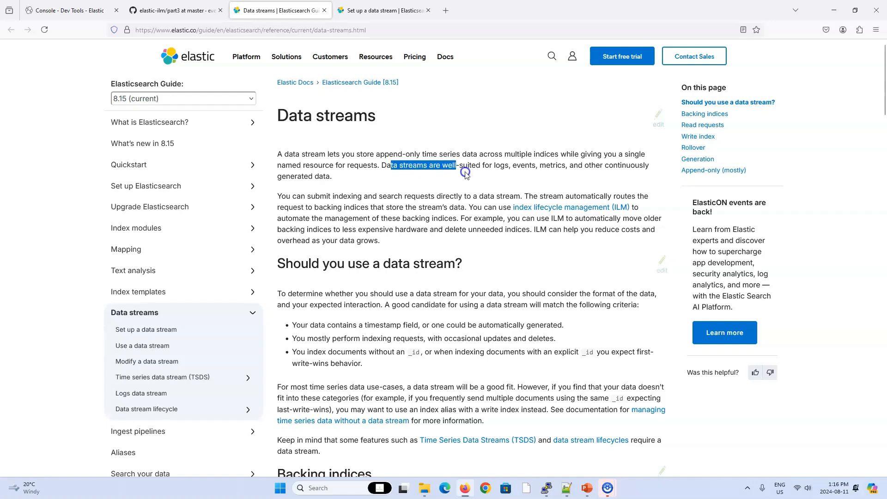
drag(456, 164, 331, 175)
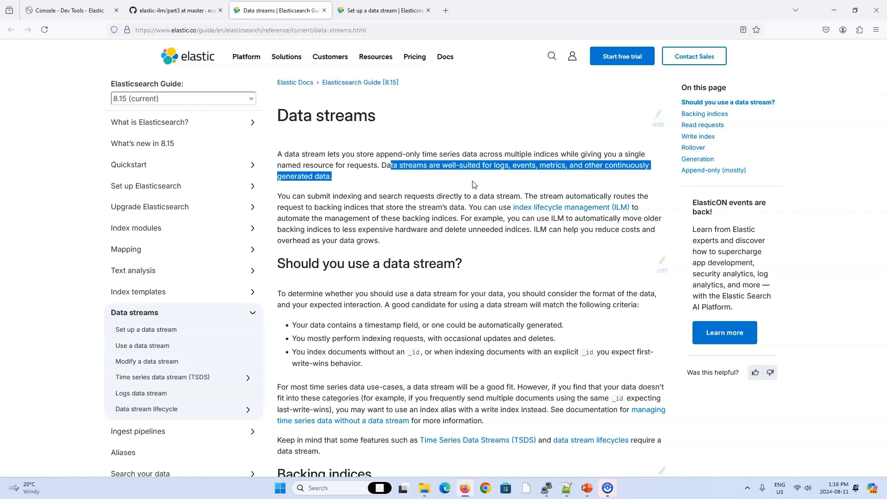
mouse_move(432, 240)
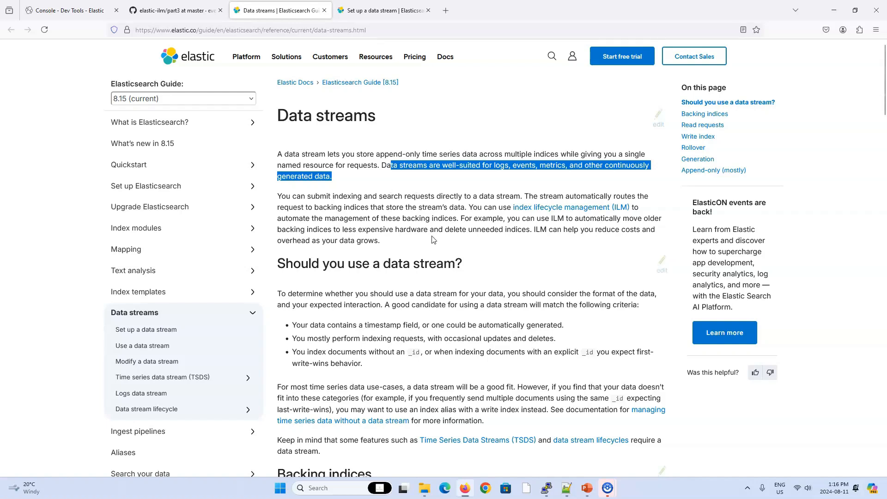
mouse_move(431, 244)
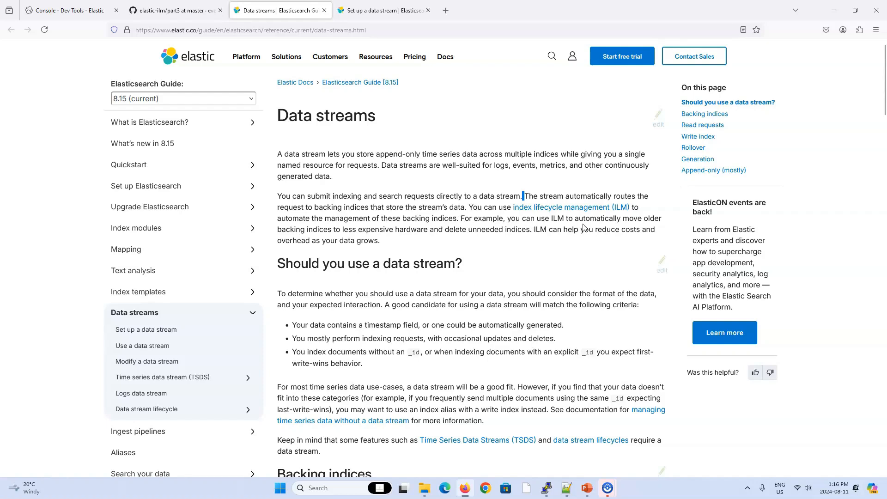
mouse_move(393, 225)
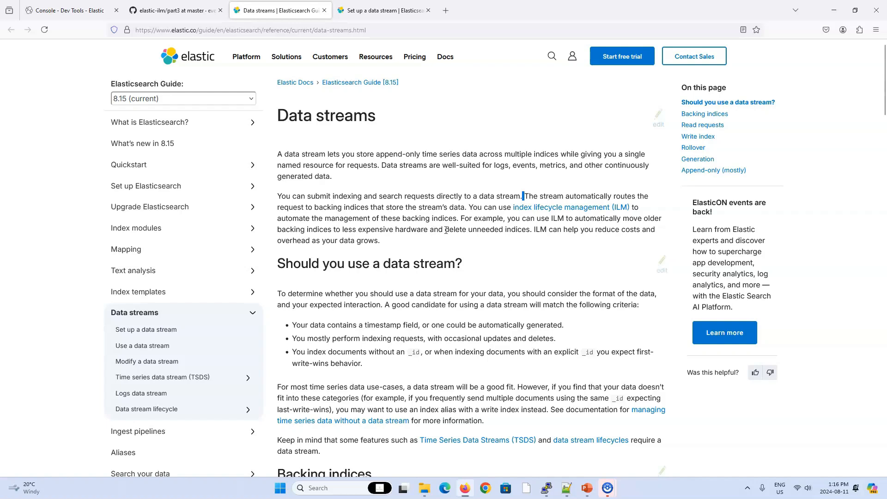
mouse_move(523, 232)
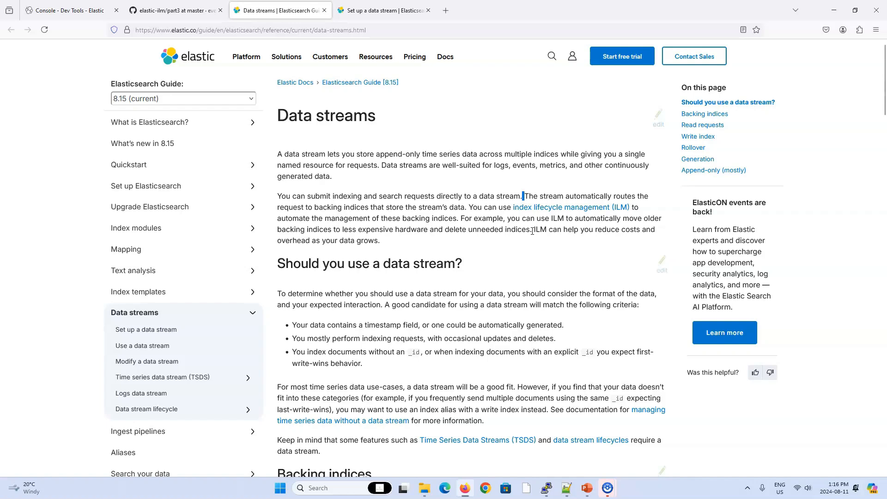
mouse_move(470, 241)
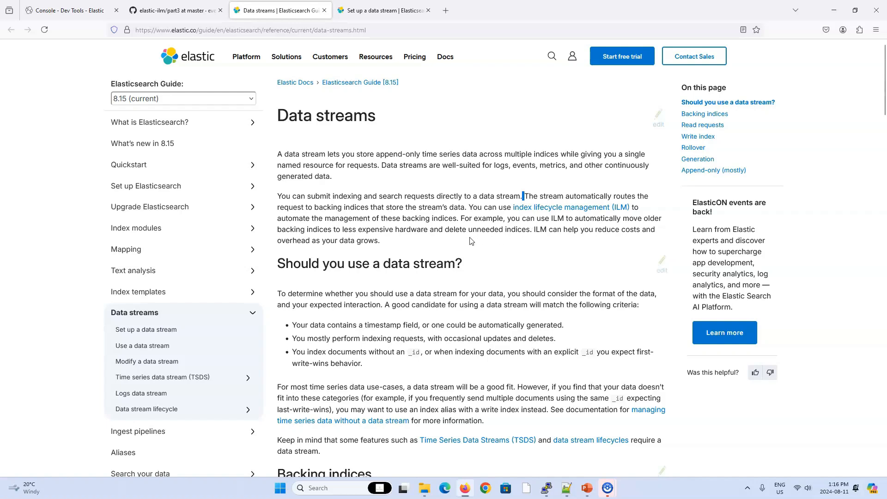
mouse_move(431, 246)
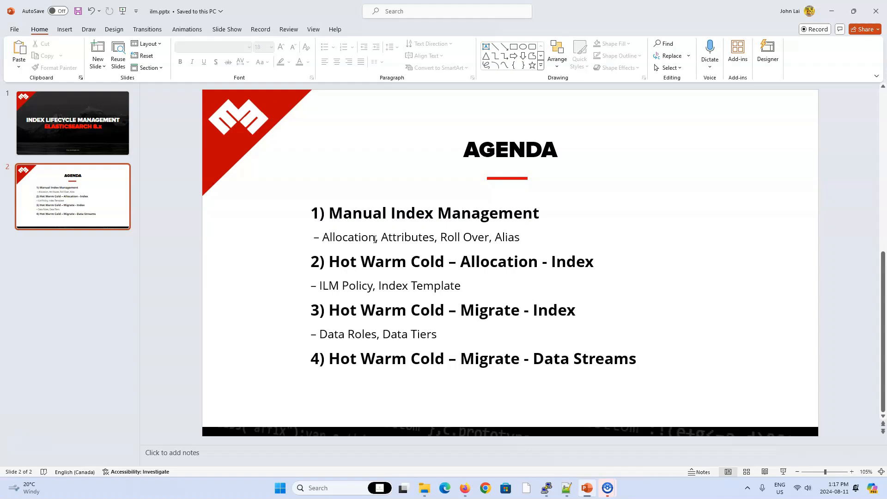
mouse_move(365, 248)
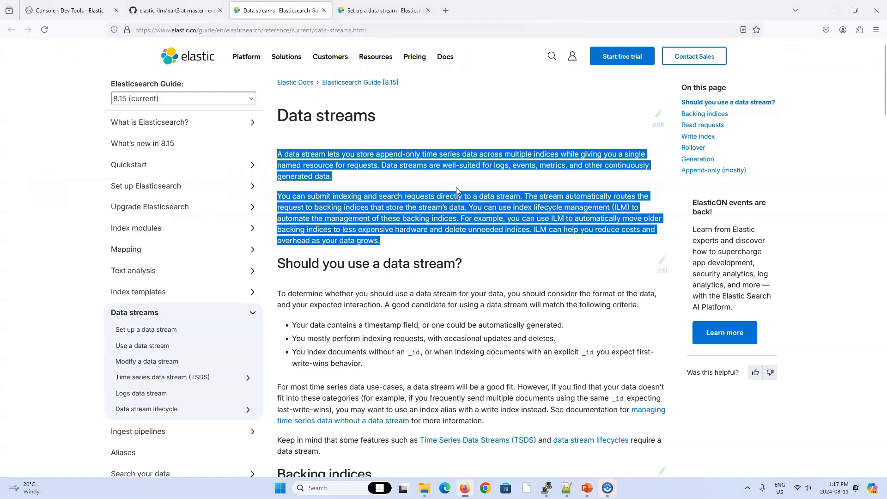
- Clear the highlight and move down to the Backing indices section and its diagram
click(416, 189)
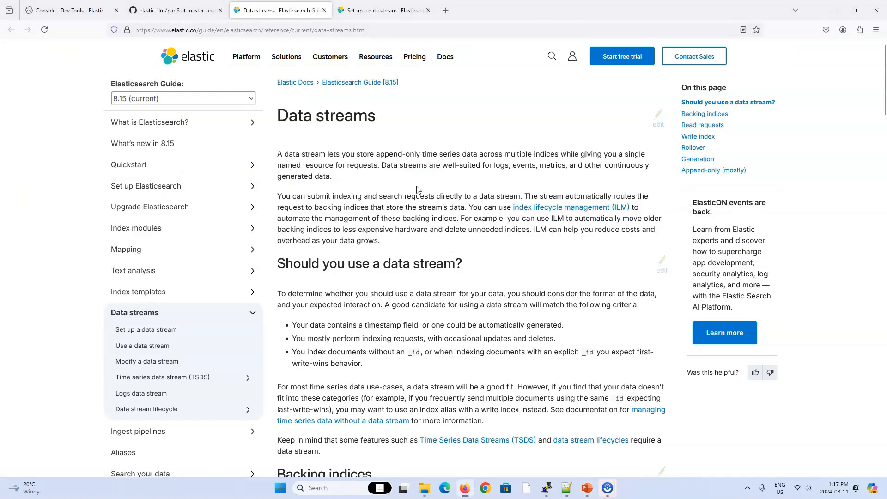
scroll(down, 3)
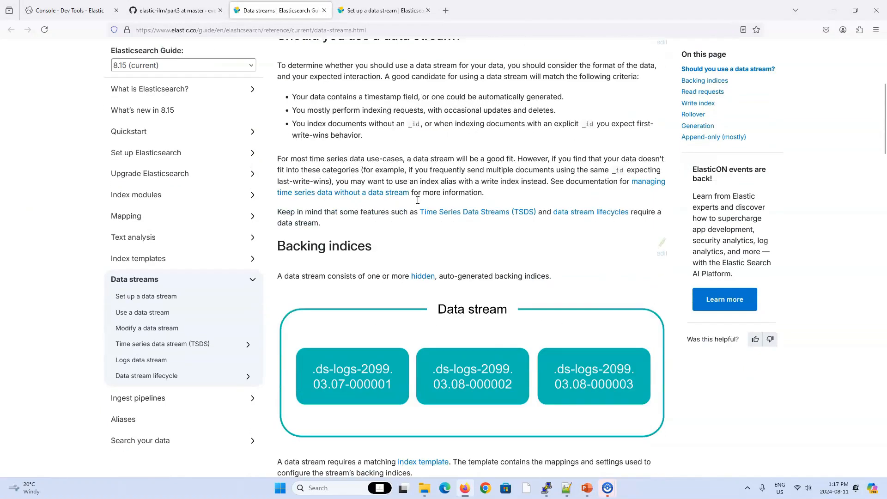
scroll(down, 3)
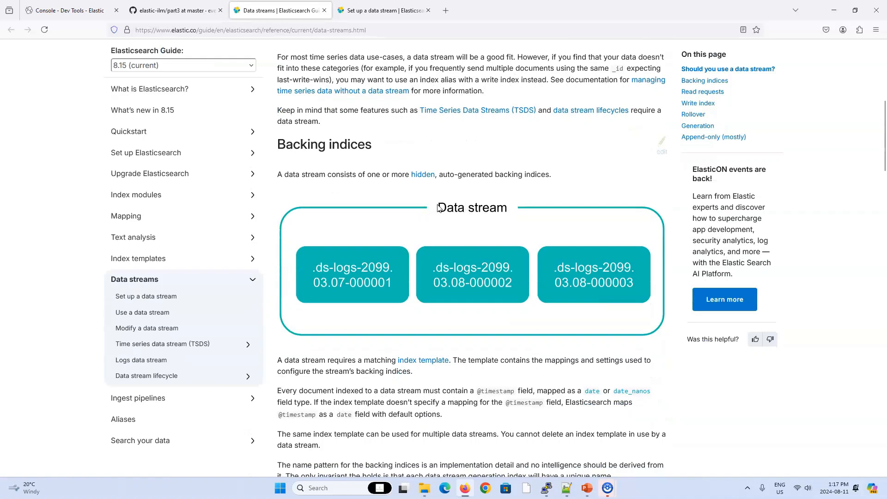
mouse_move(374, 263)
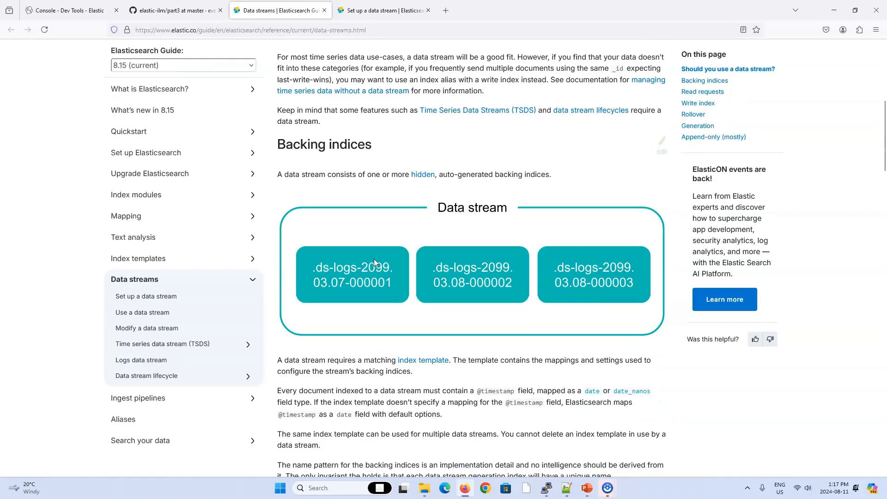
mouse_move(447, 293)
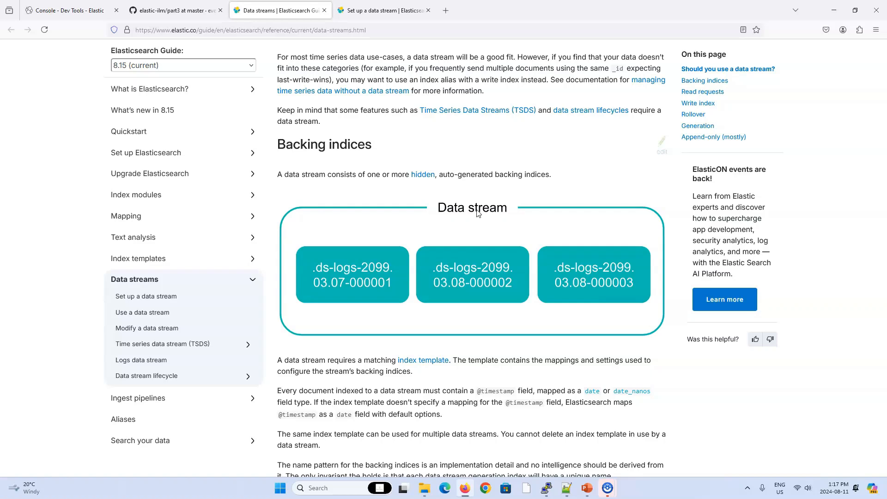
mouse_move(412, 256)
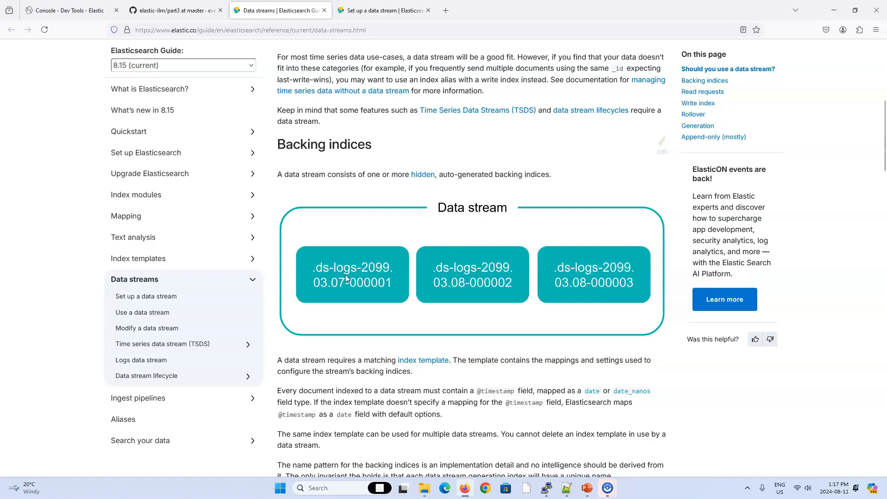
mouse_move(447, 284)
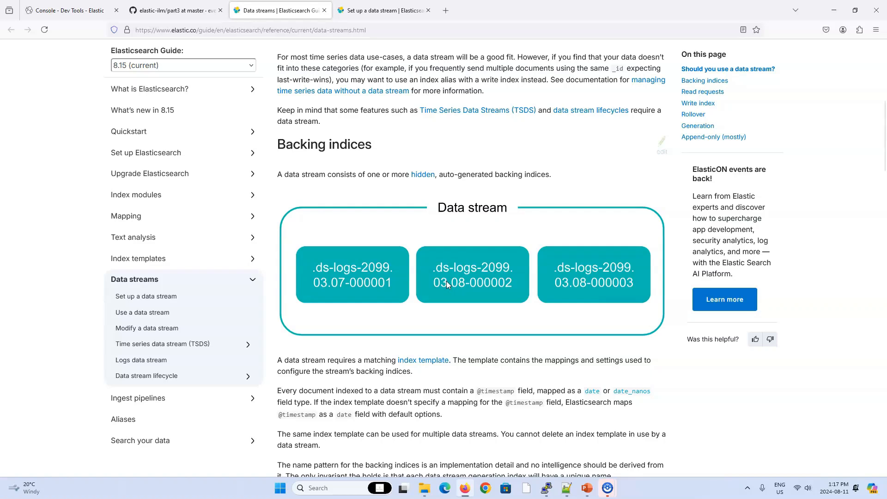
scroll(down, 3)
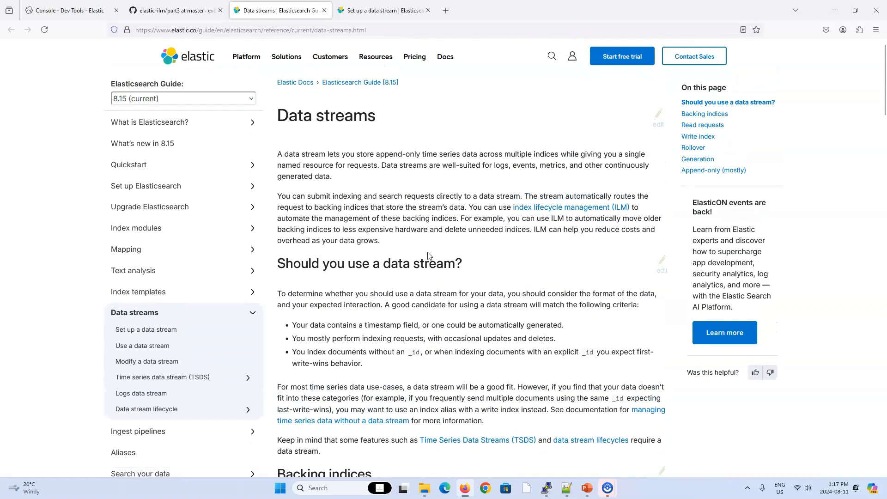
scroll(down, 3)
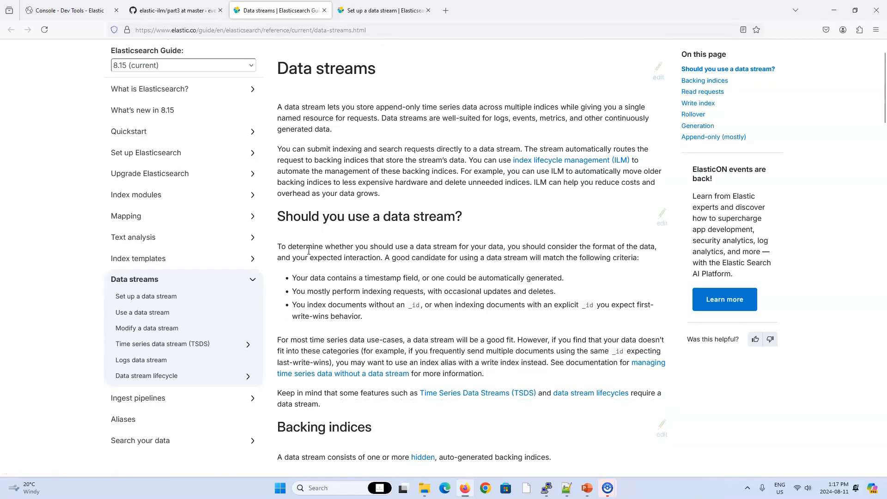
mouse_move(375, 258)
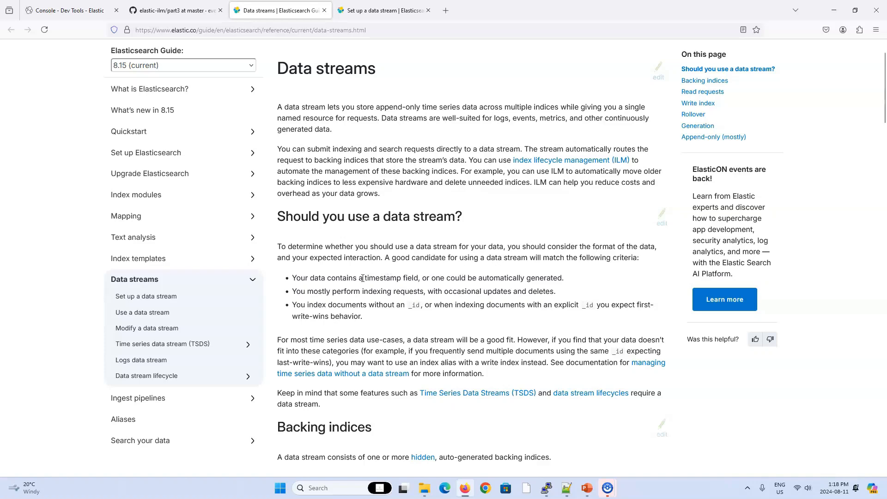
mouse_move(335, 281)
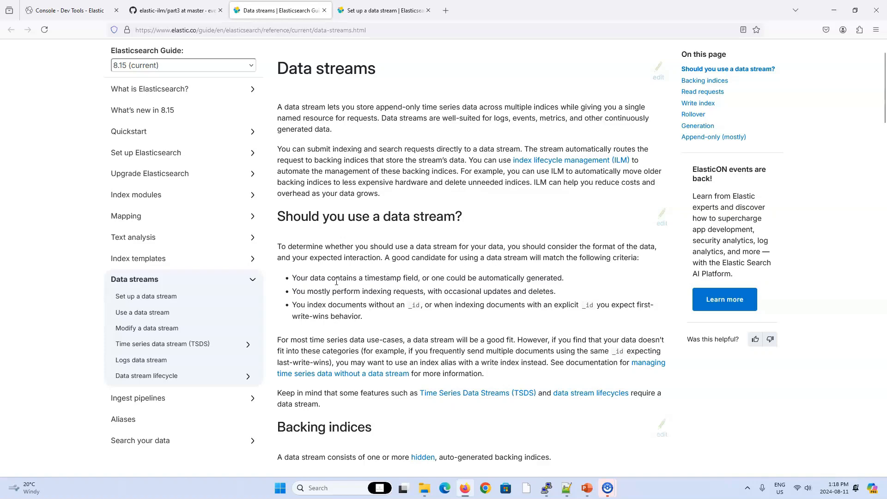
mouse_move(416, 281)
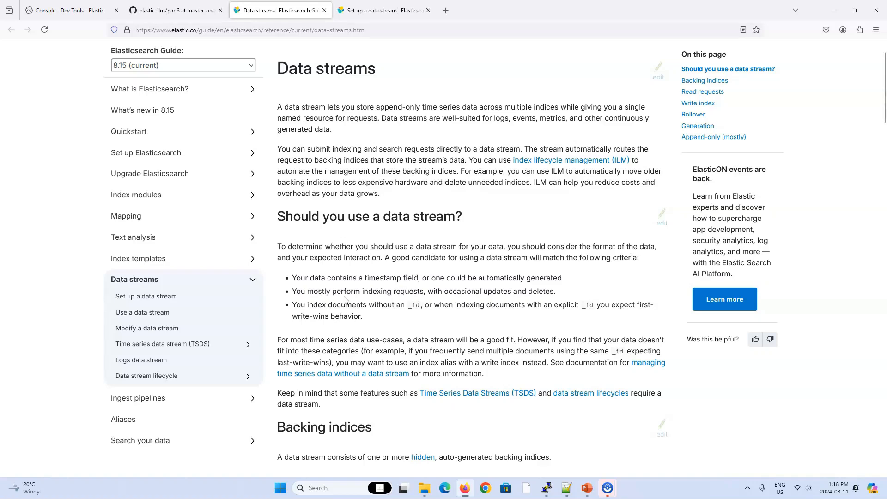
mouse_move(430, 295)
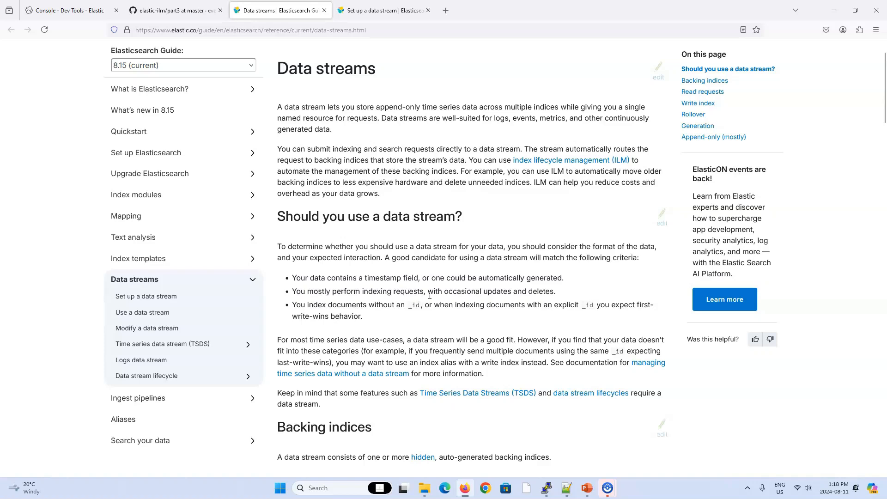
drag(306, 291, 469, 296)
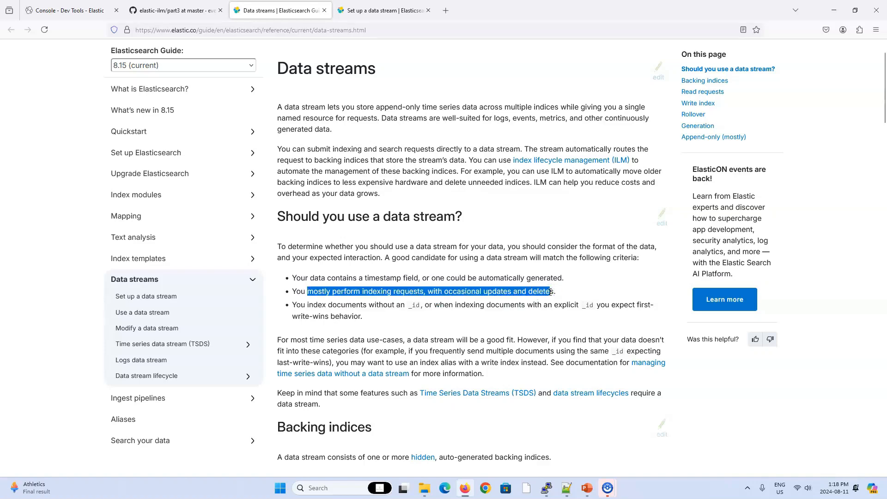
scroll(down, 3)
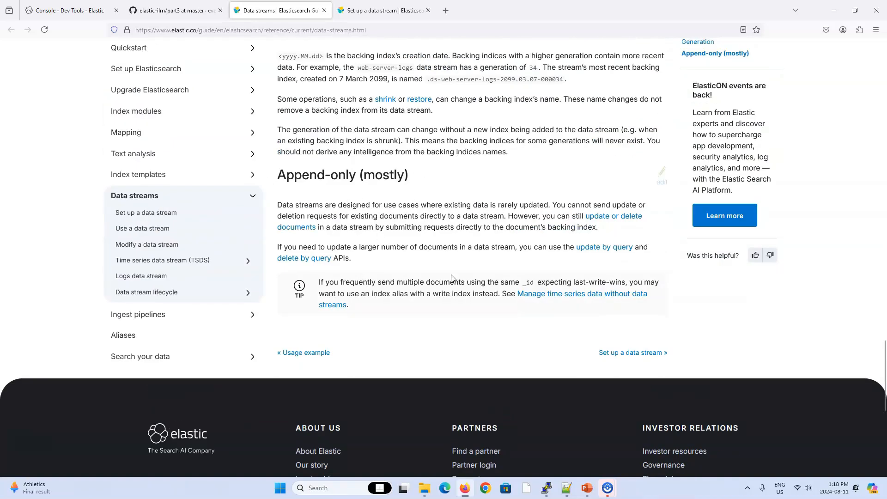
mouse_move(367, 204)
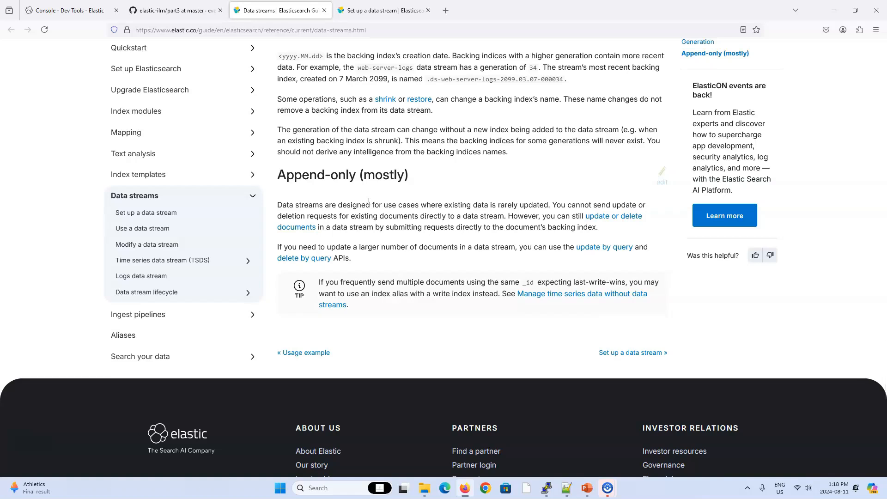
scroll(up, 3)
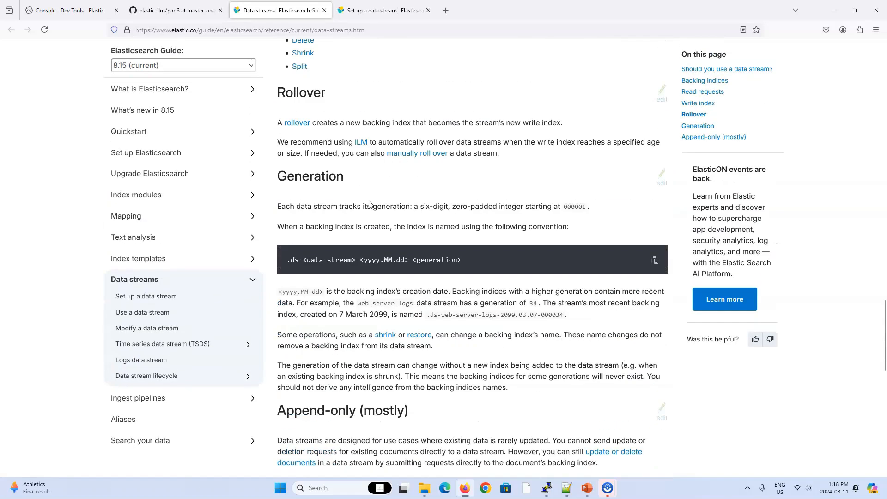
scroll(down, 3)
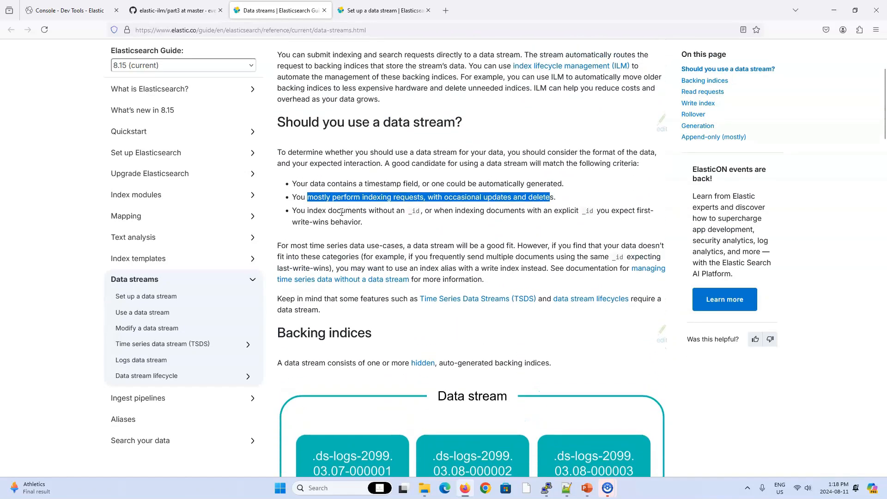
click(370, 213)
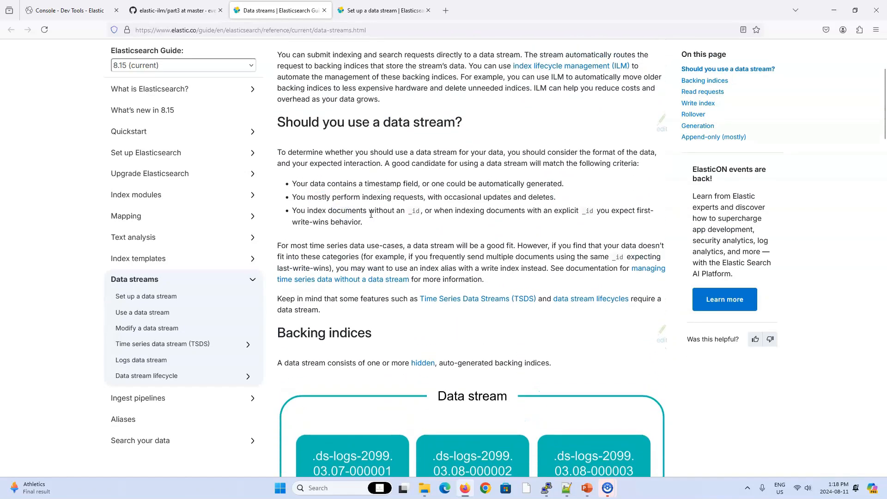
mouse_move(412, 213)
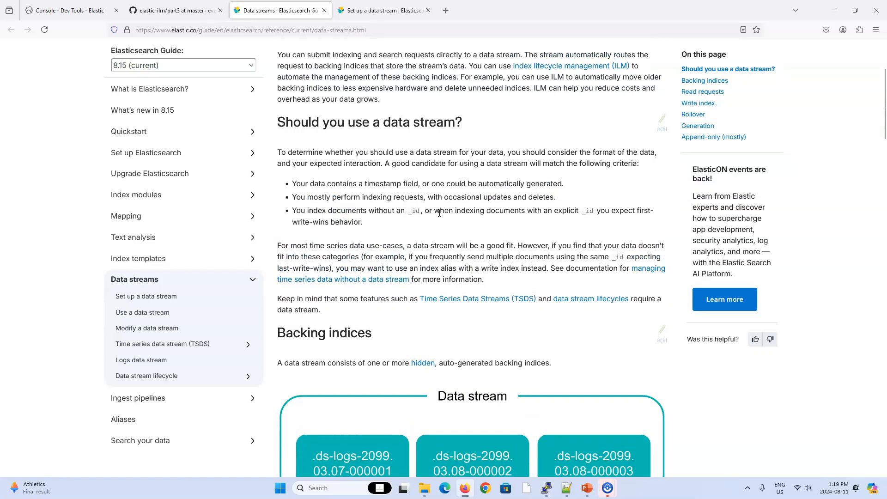
mouse_move(590, 213)
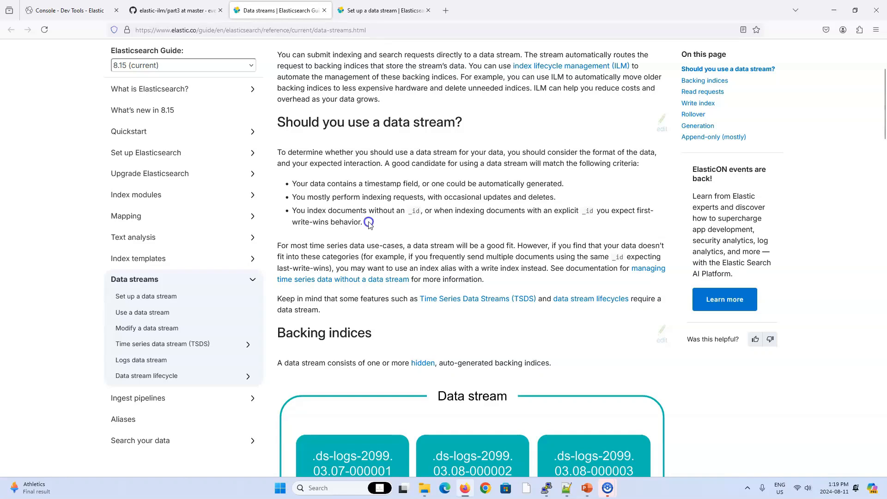
mouse_move(373, 213)
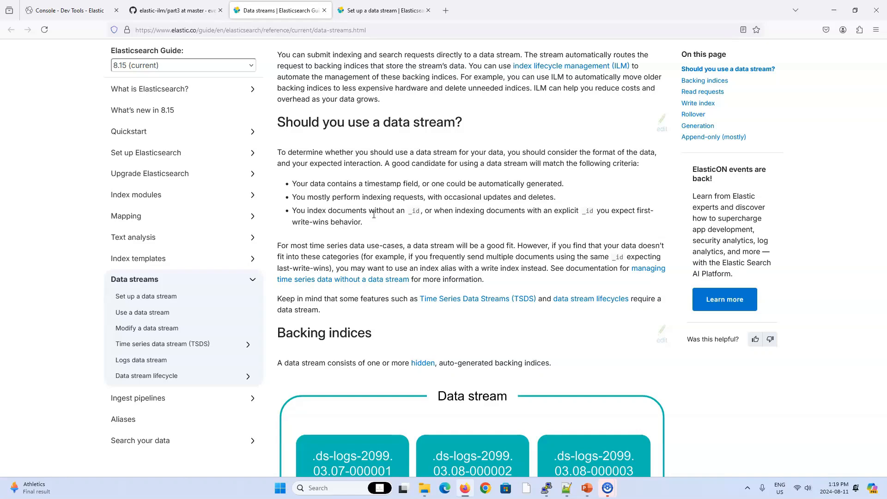
mouse_move(392, 153)
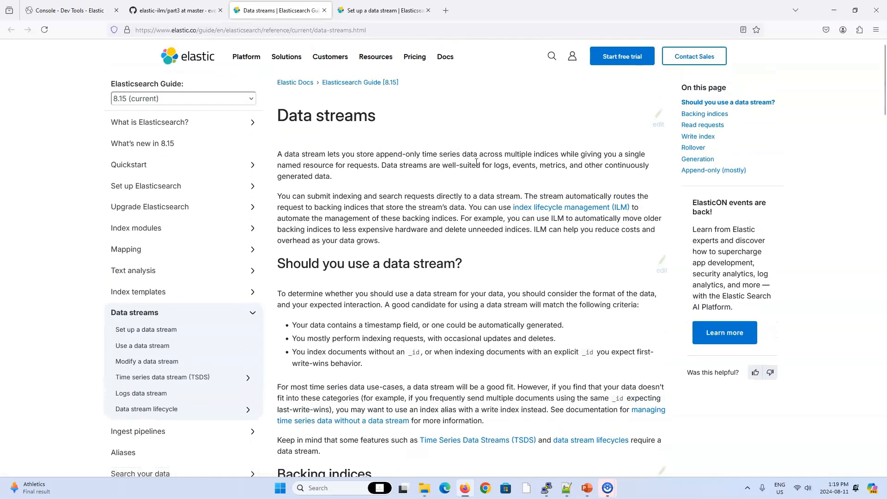
drag(503, 164, 545, 164)
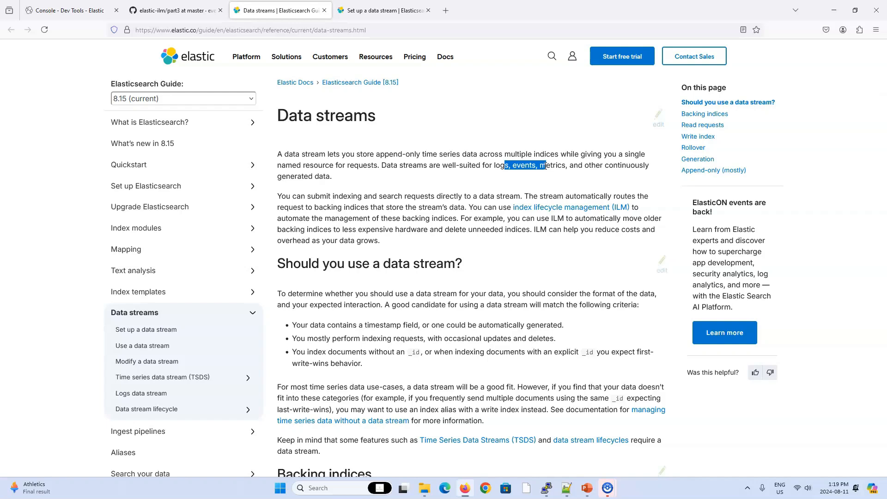
scroll(down, 3)
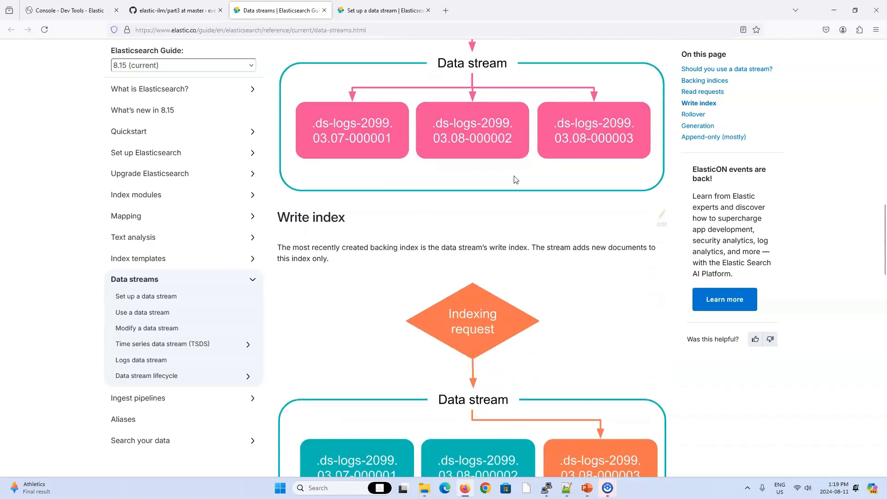
scroll(down, 3)
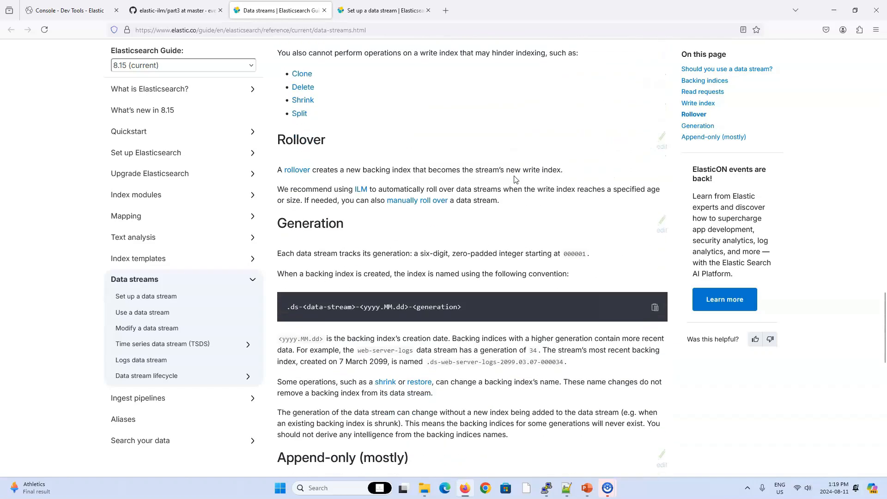
scroll(down, 3)
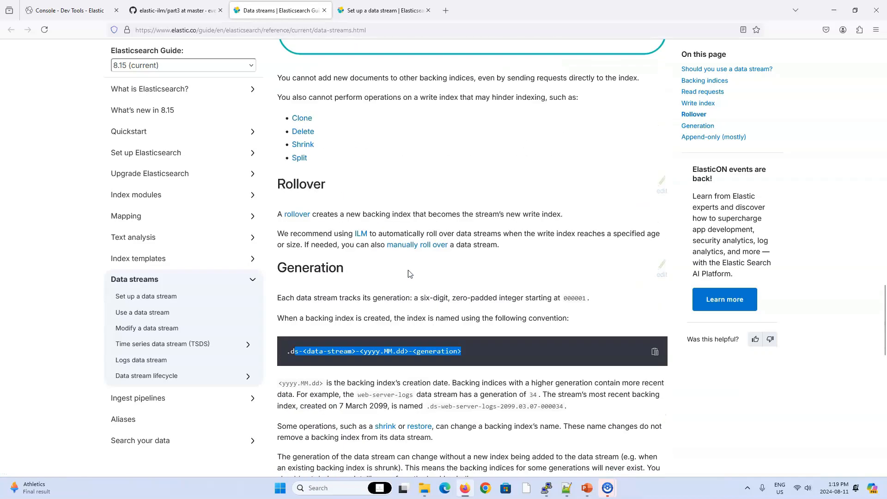
click(379, 10)
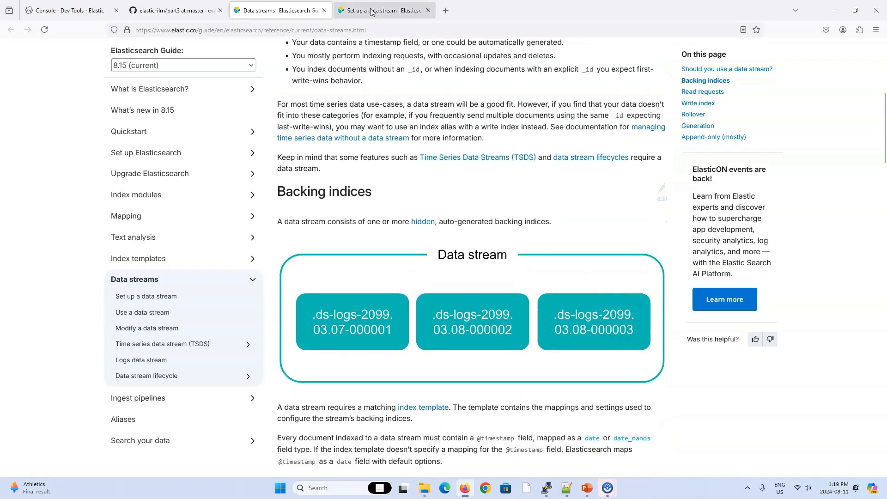
click(145, 296)
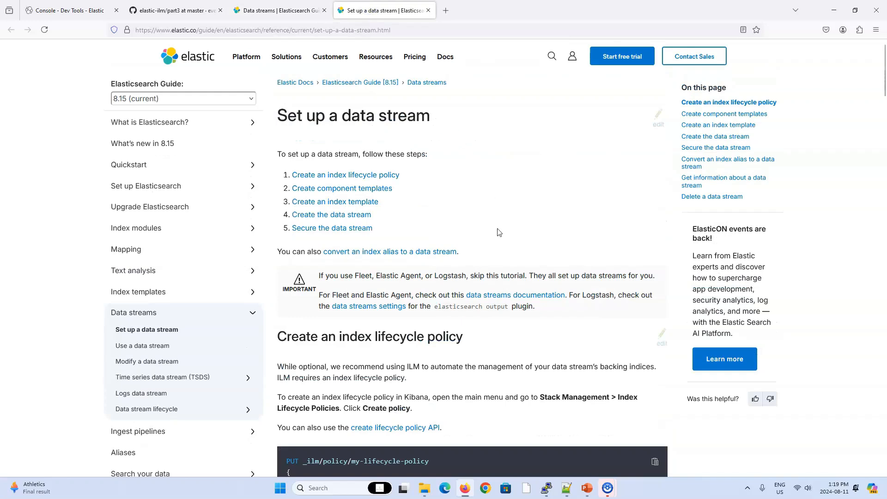
scroll(down, 3)
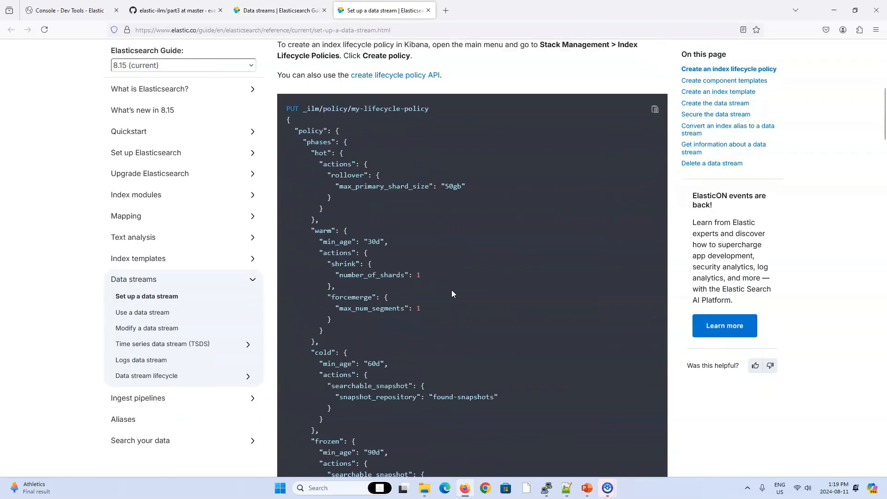
scroll(down, 3)
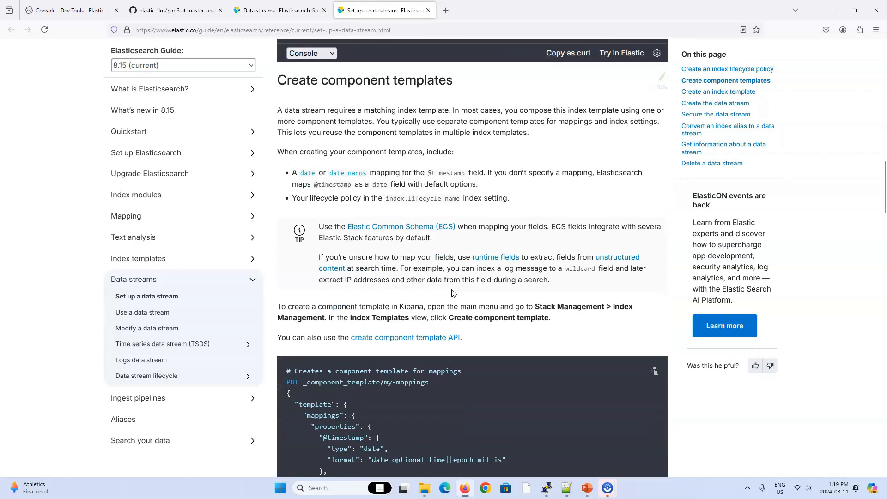
scroll(down, 3)
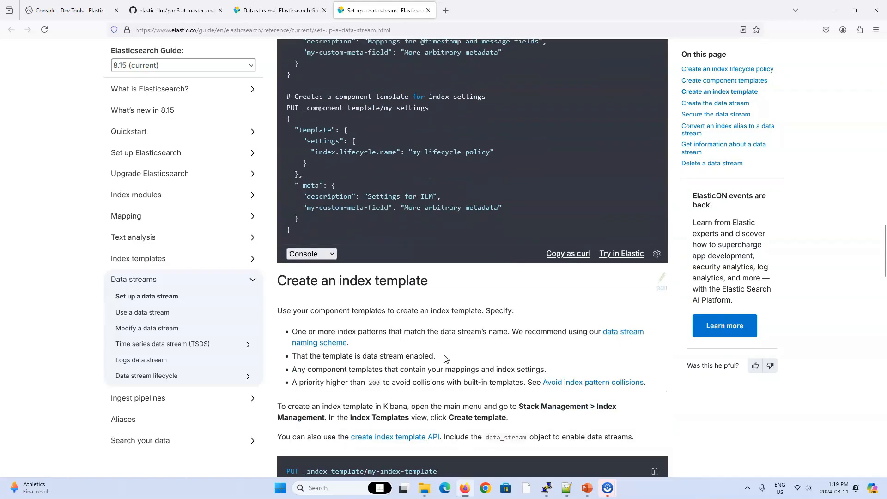
scroll(down, 3)
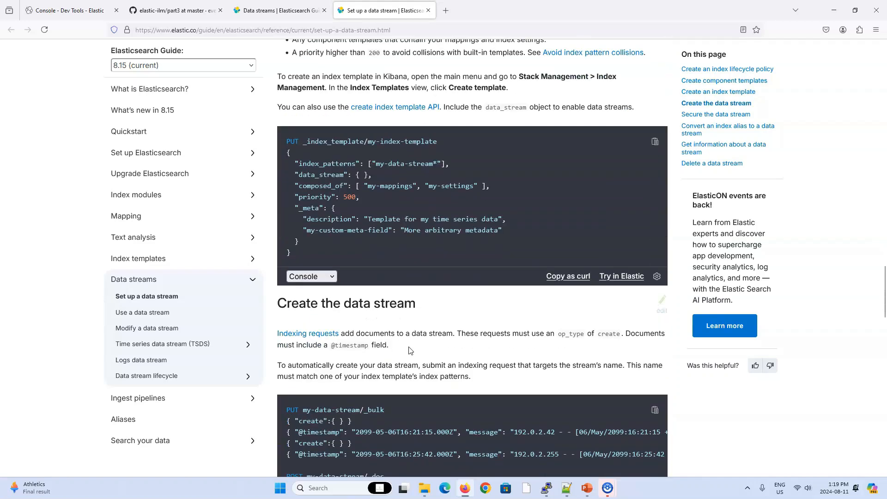
click(277, 11)
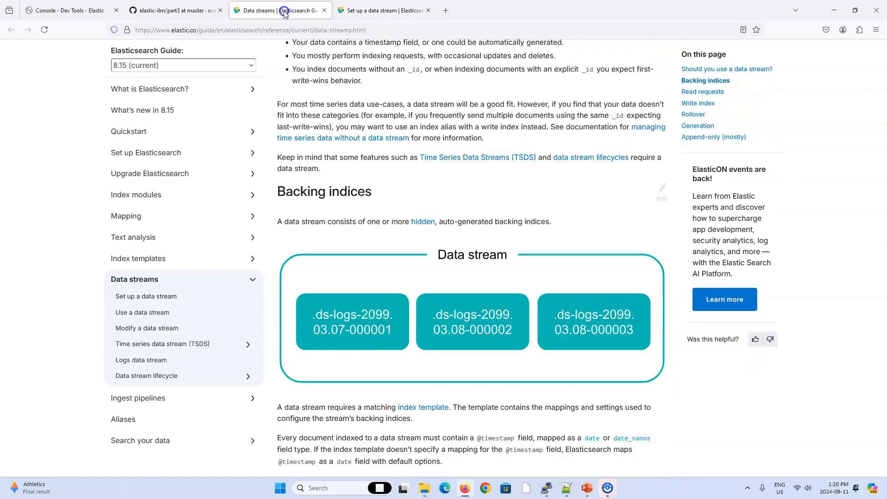
scroll(up, 3)
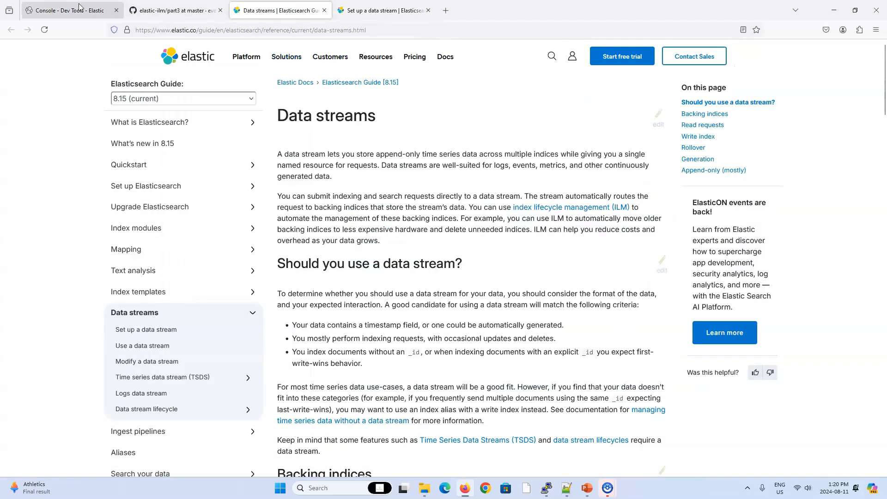
mouse_move(71, 10)
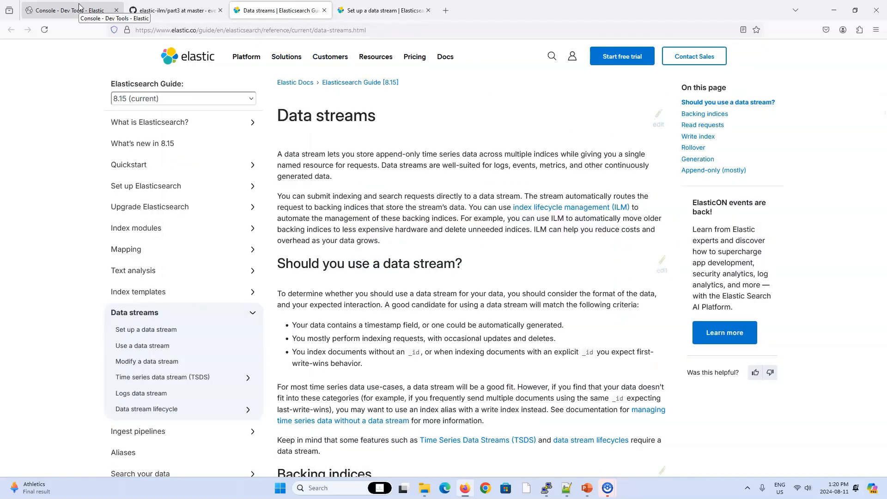
mouse_move(57, 11)
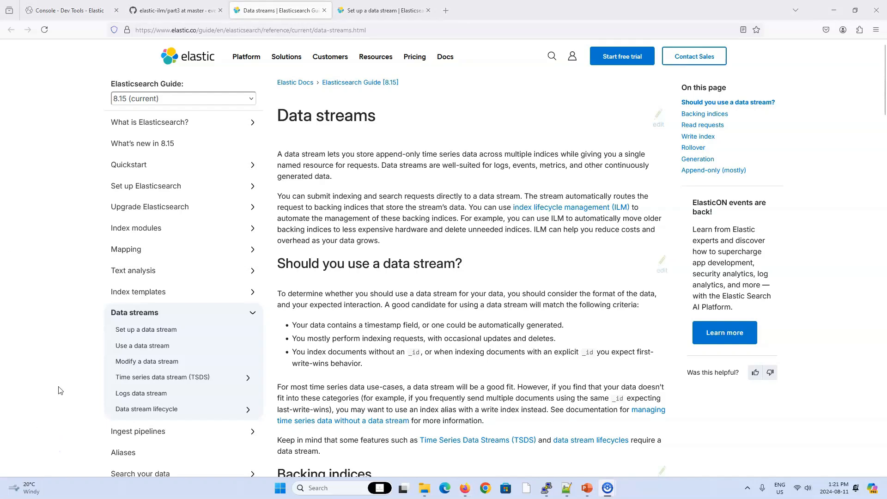
mouse_move(426, 183)
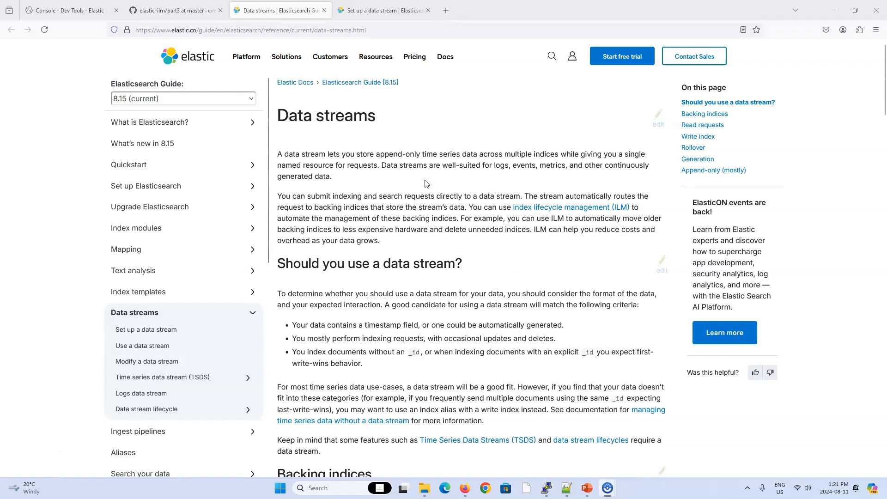
mouse_move(405, 241)
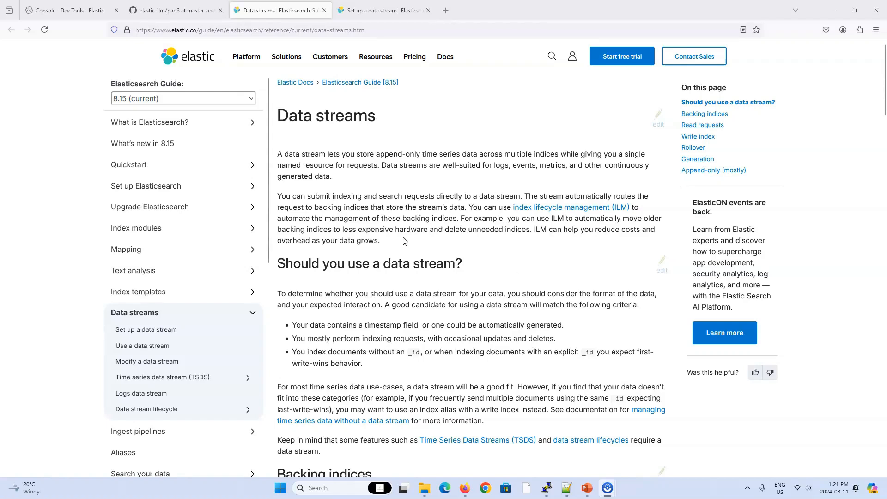
mouse_move(242, 83)
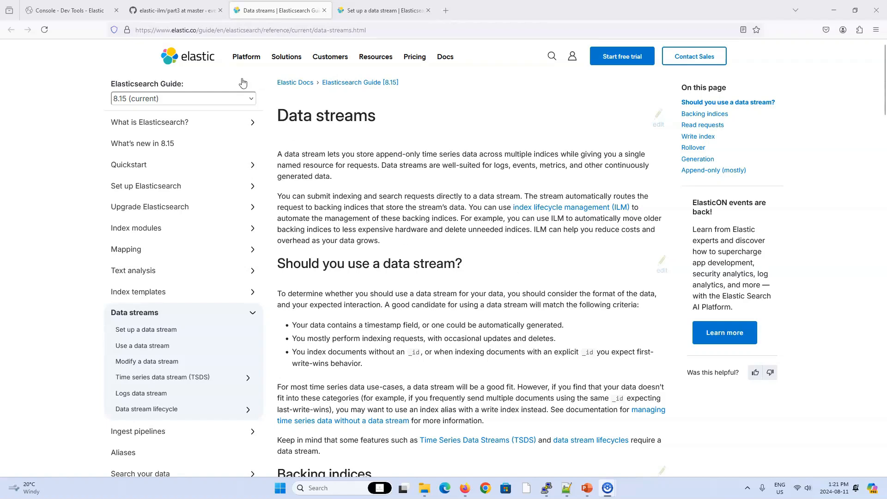
- Run GET _cat/nodes in the Kibana console to list node1, node2 and node3
click(68, 10)
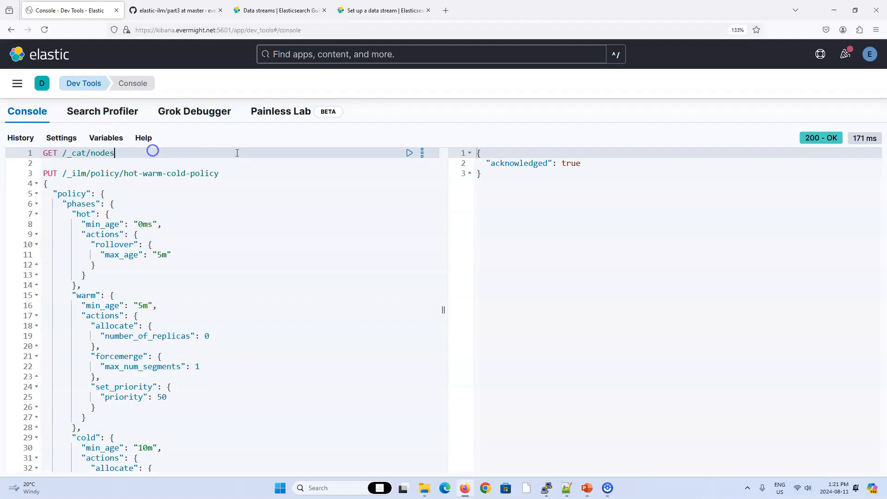
click(408, 153)
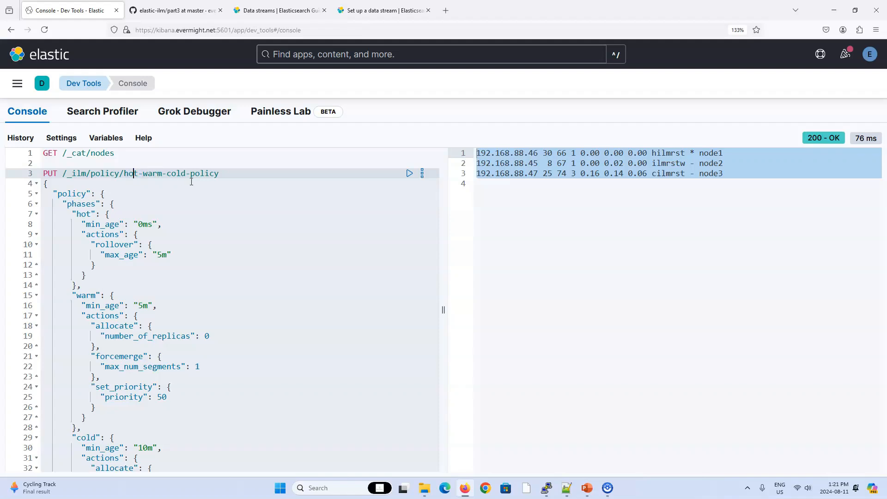
- Review and send PUT /_ilm/policy/hot-warm-cold-policy, getting acknowledged: true
scroll(down, 3)
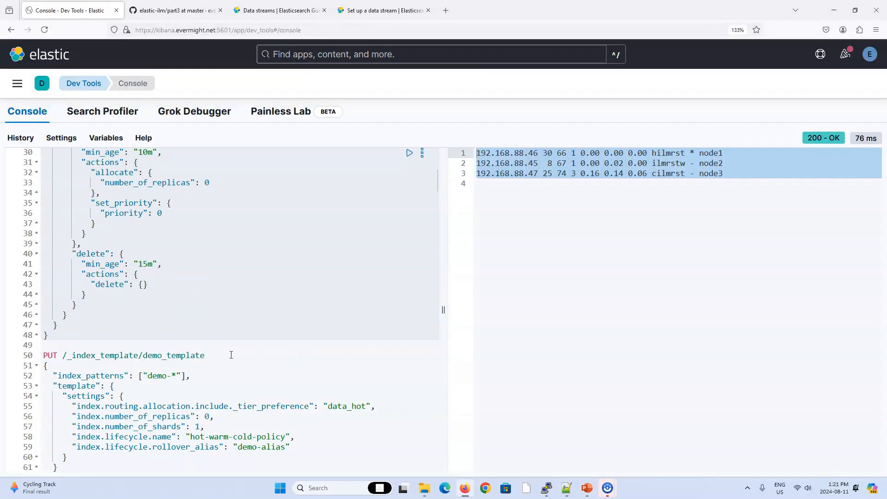
scroll(down, 3)
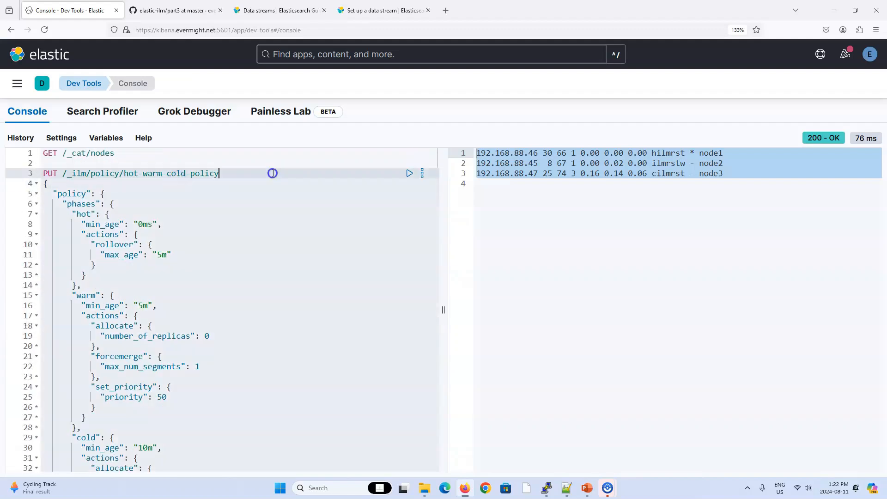
click(408, 173)
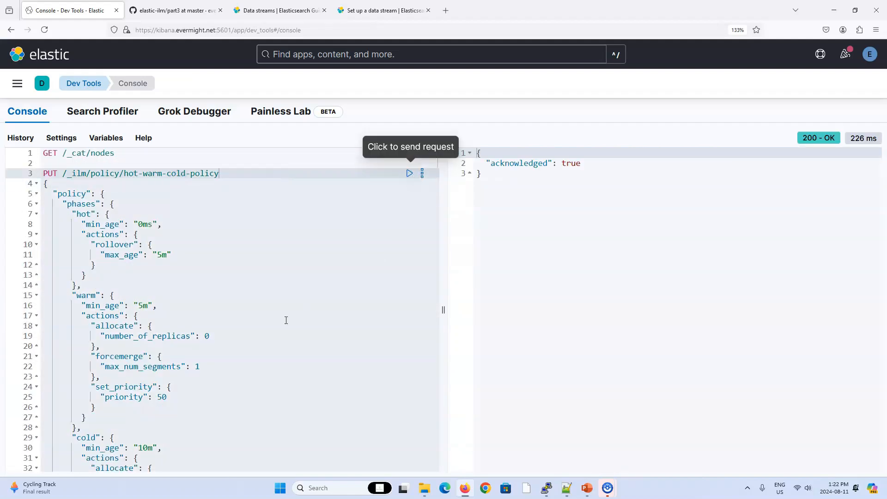
- Review the new PUT _index_template/template request for demo* with data_stream and mappings
scroll(down, 3)
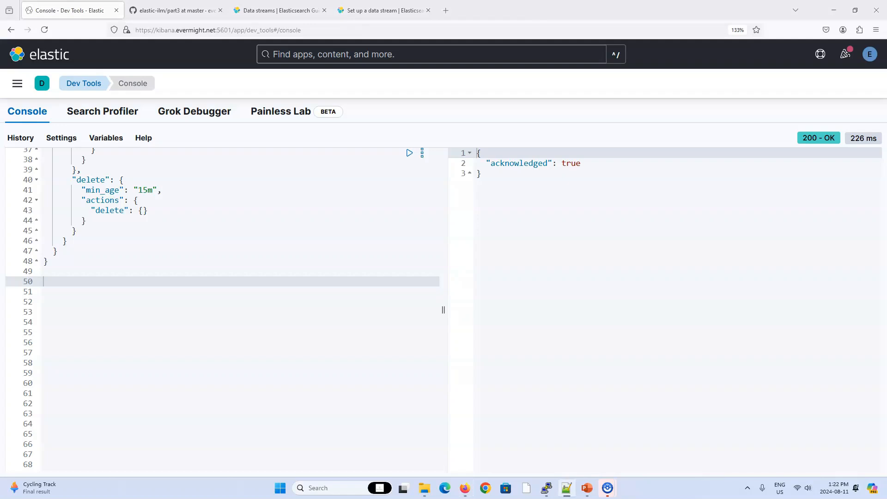
mouse_move(69, 282)
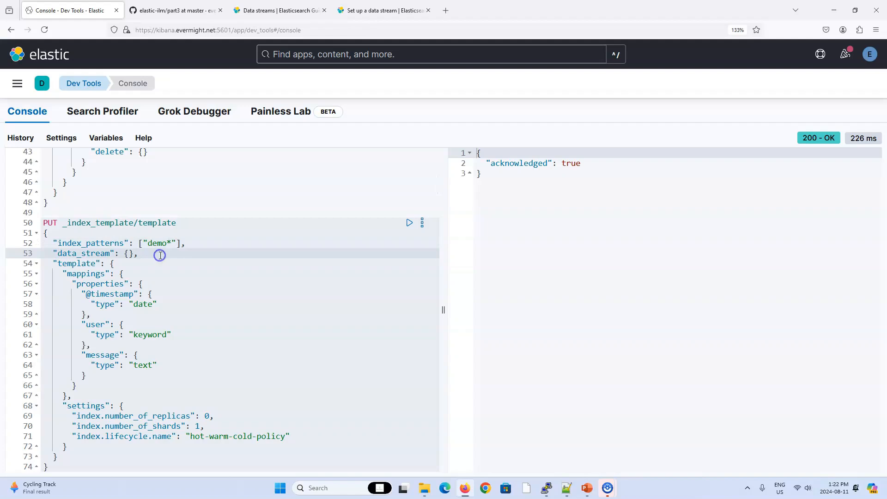
click(160, 255)
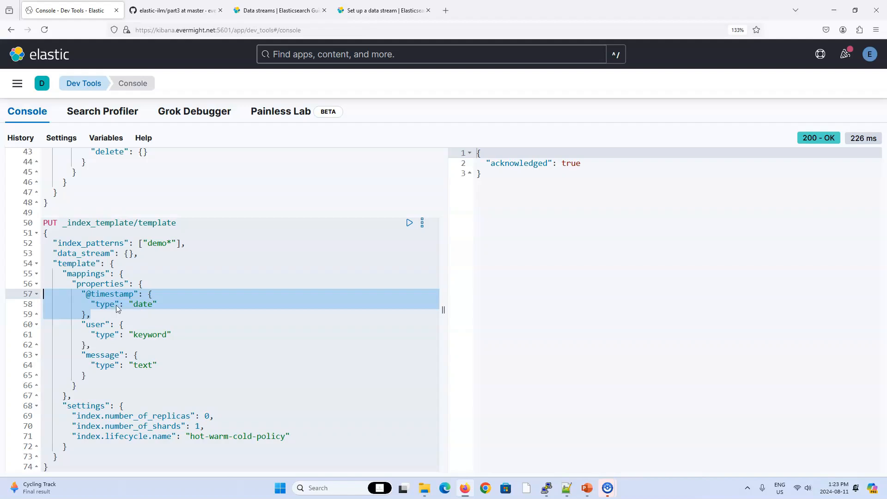
mouse_move(127, 311)
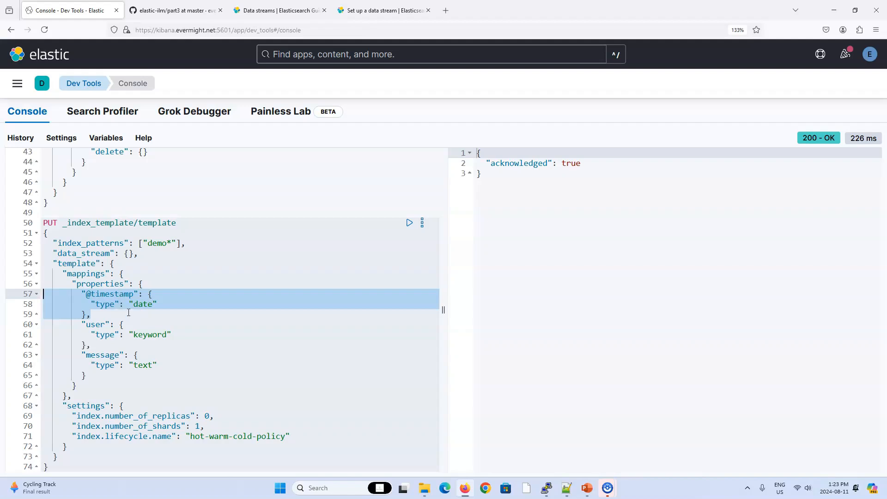
mouse_move(115, 310)
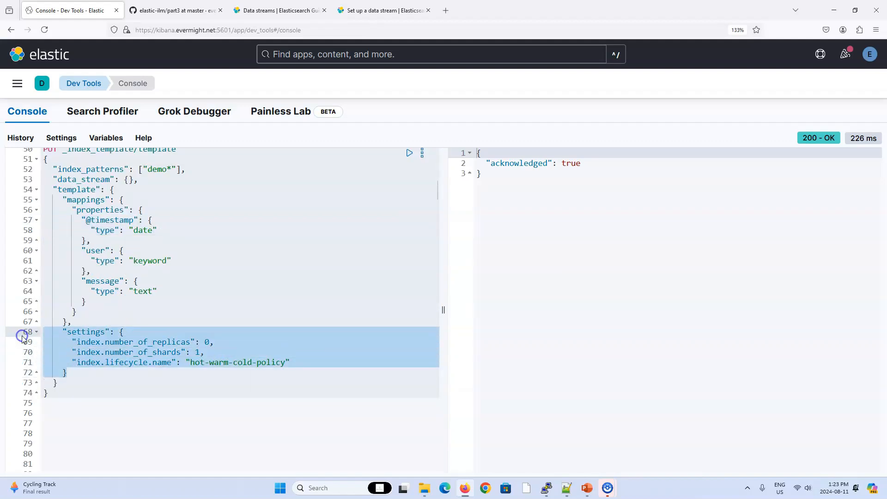
click(173, 10)
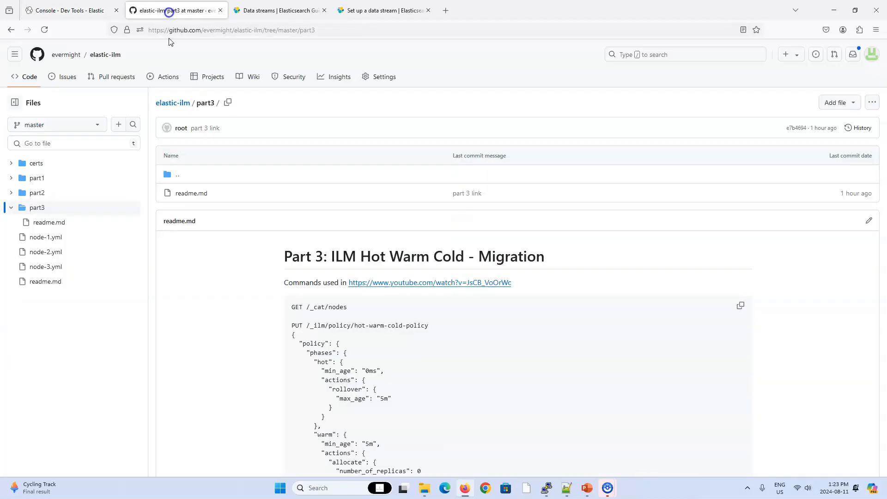
scroll(down, 3)
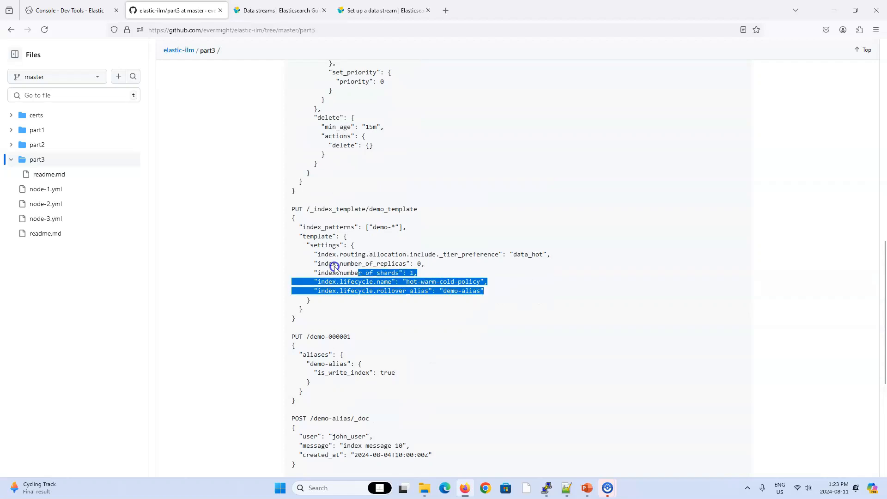
click(67, 10)
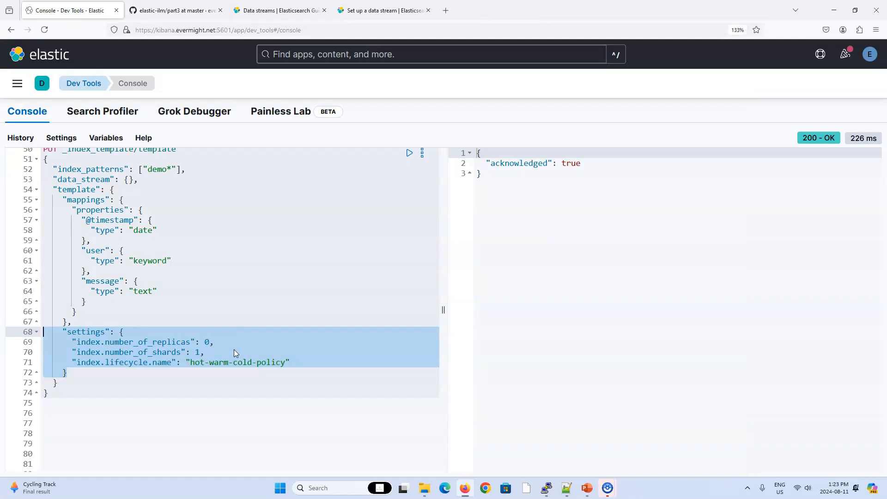
click(175, 11)
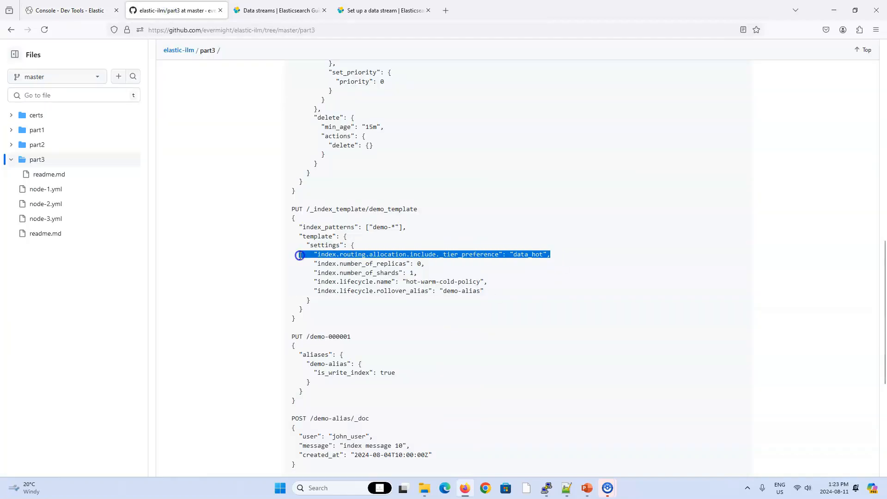
mouse_move(287, 259)
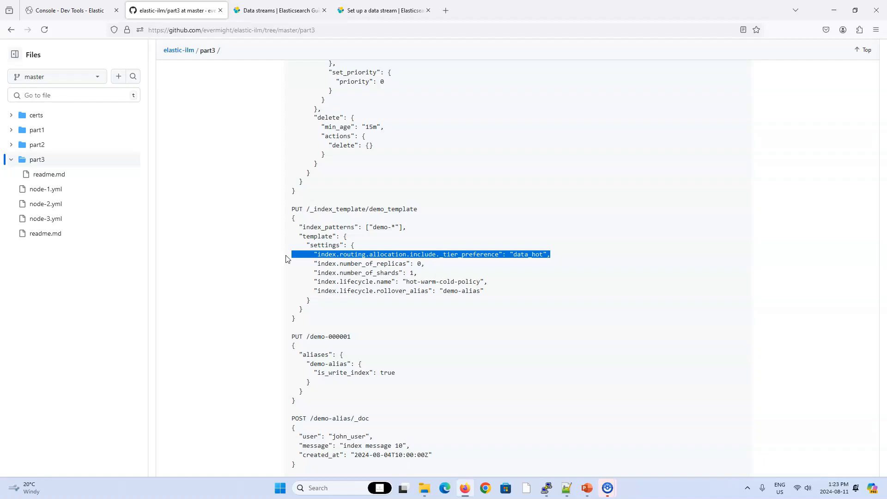
click(67, 10)
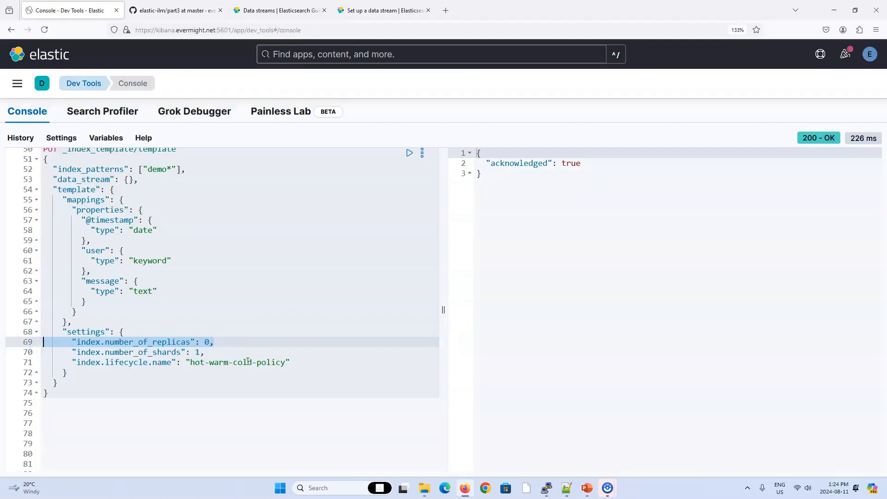
click(175, 10)
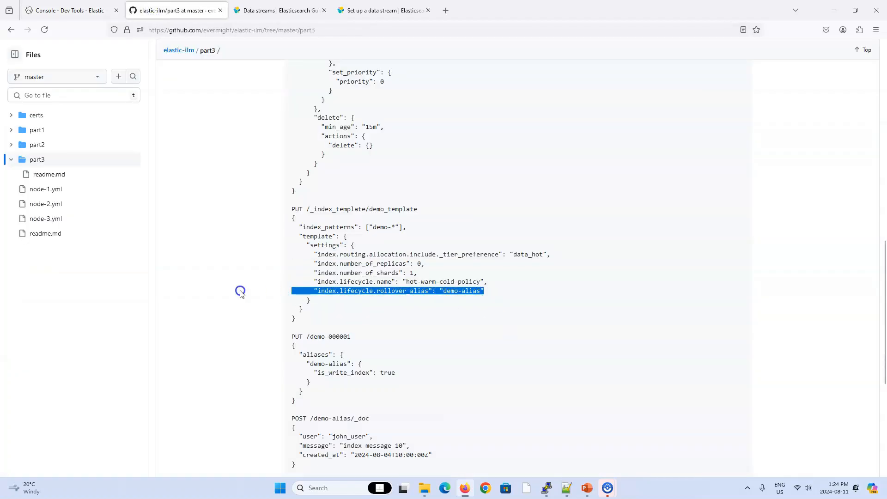
mouse_move(265, 152)
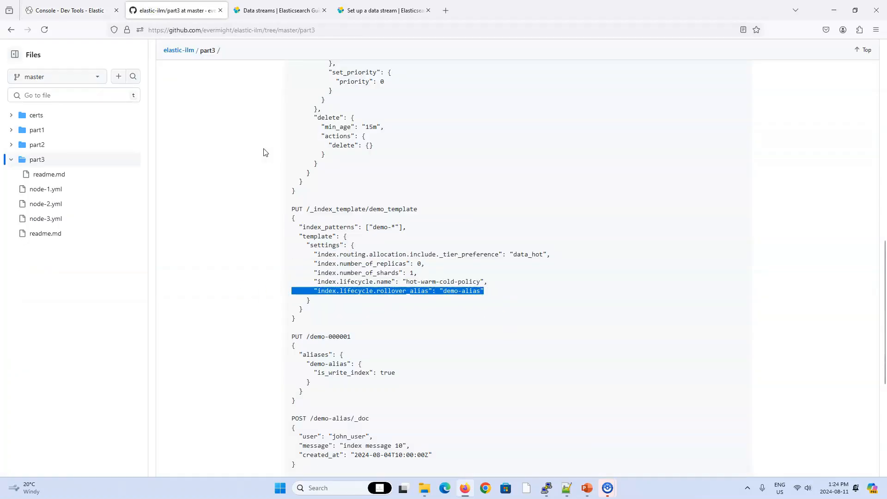
click(67, 10)
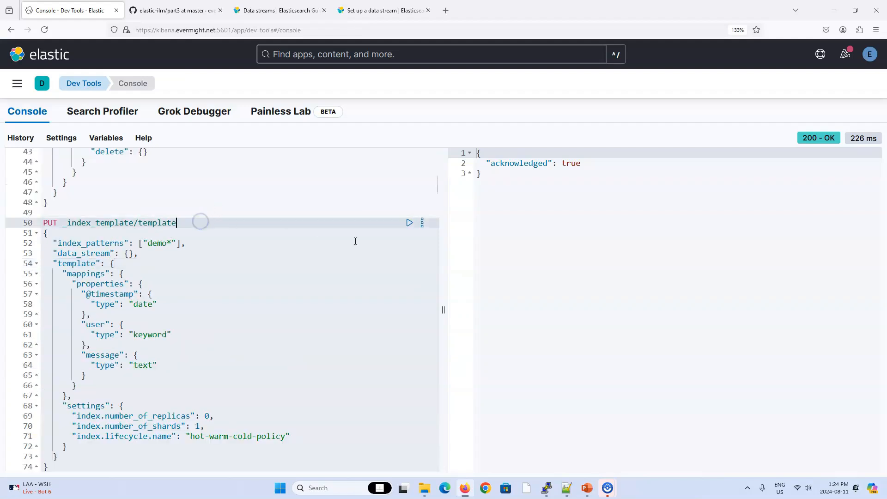
- Send the new template, hit the demo_template priority conflict, and select demo in index_patterns
click(408, 223)
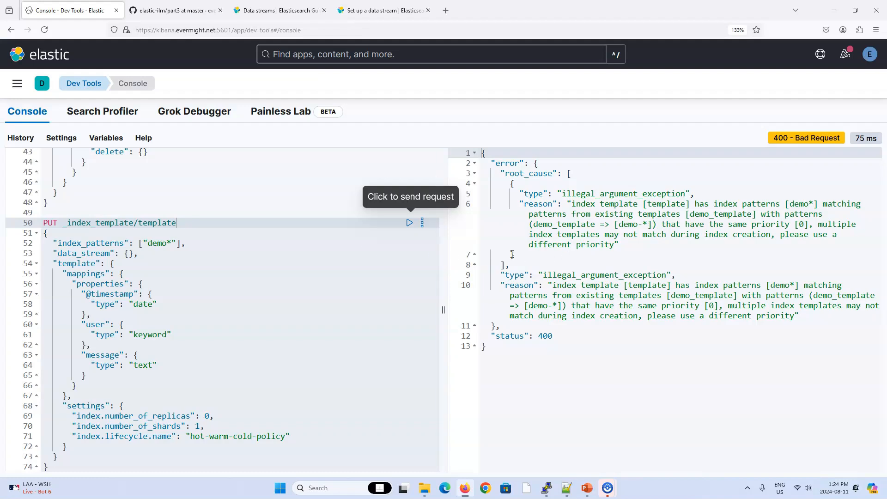
mouse_move(508, 253)
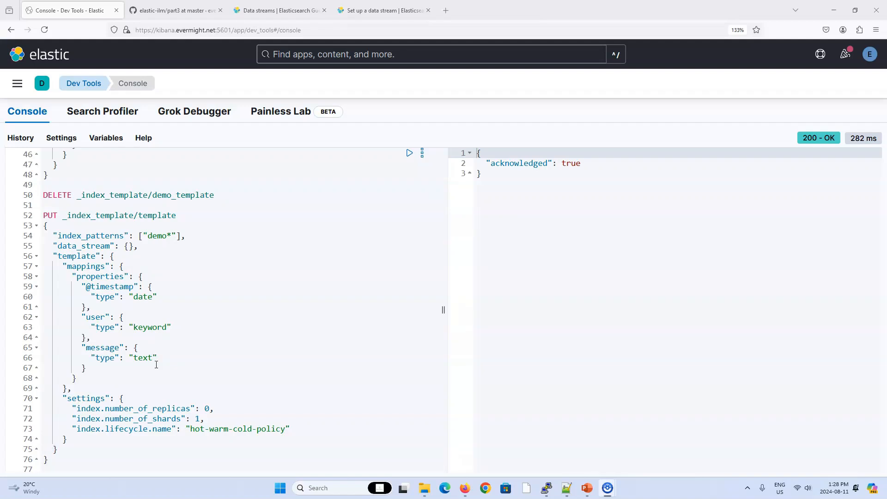
mouse_move(174, 316)
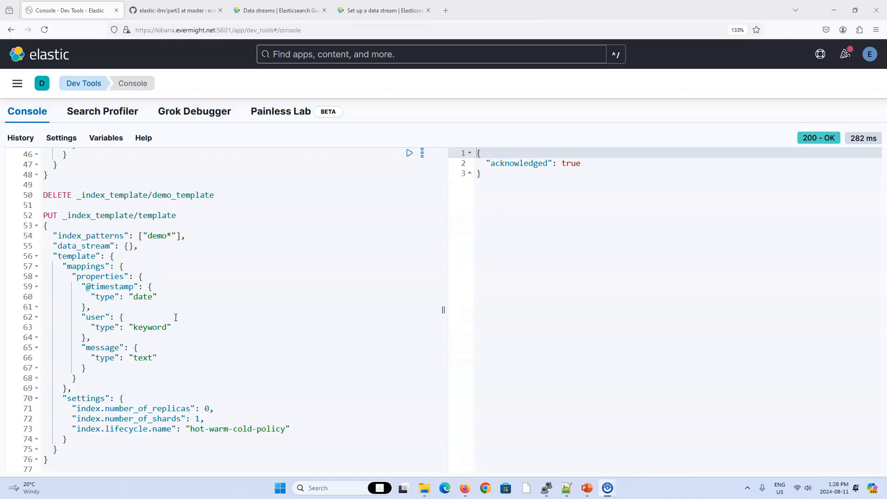
double_click(157, 236)
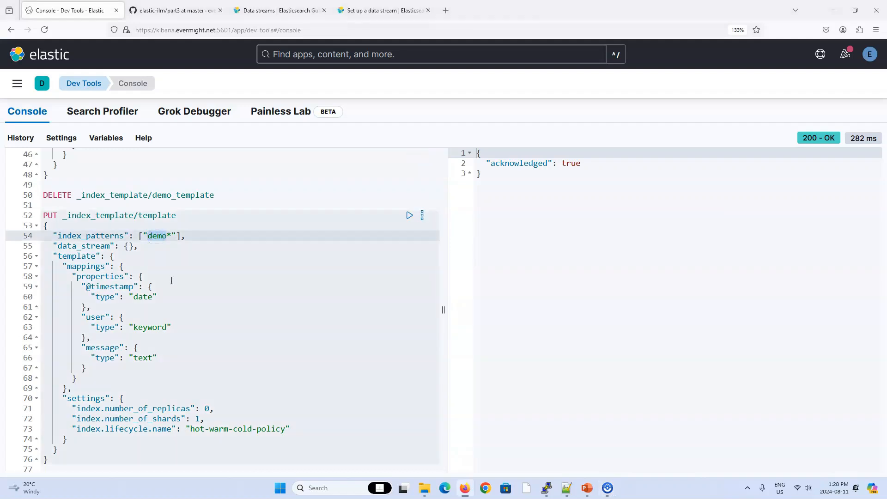
mouse_move(172, 304)
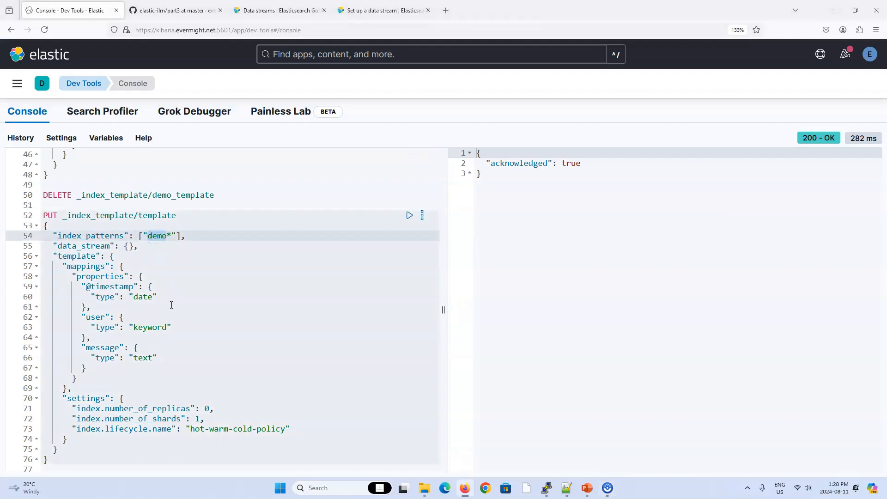
scroll(down, 3)
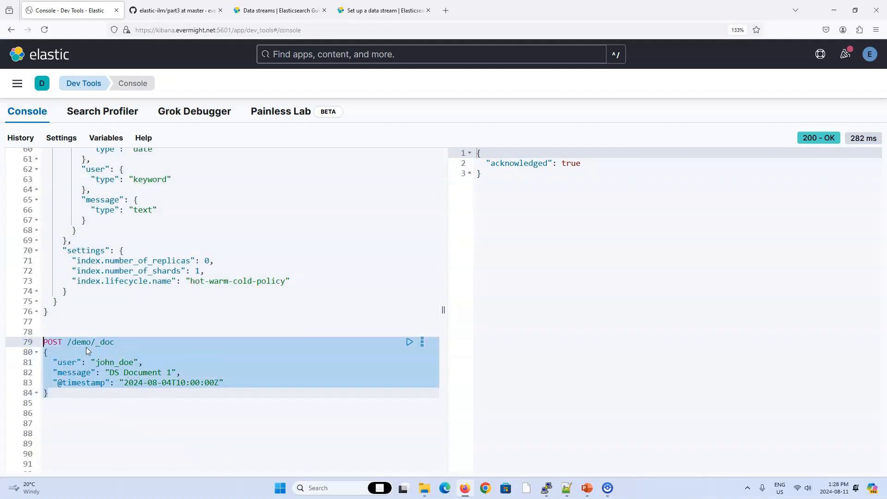
mouse_move(288, 359)
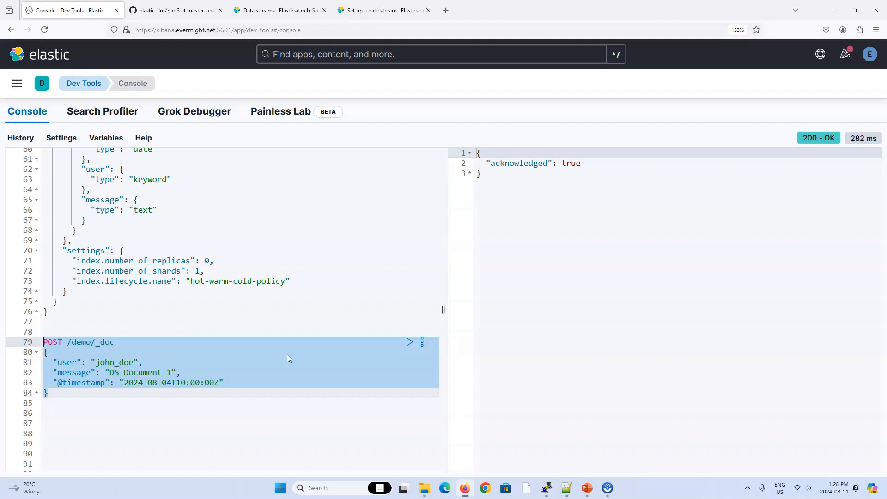
- Index the first document via POST /demo/_doc, creating .ds-demo-2024.08.11-000001
click(410, 341)
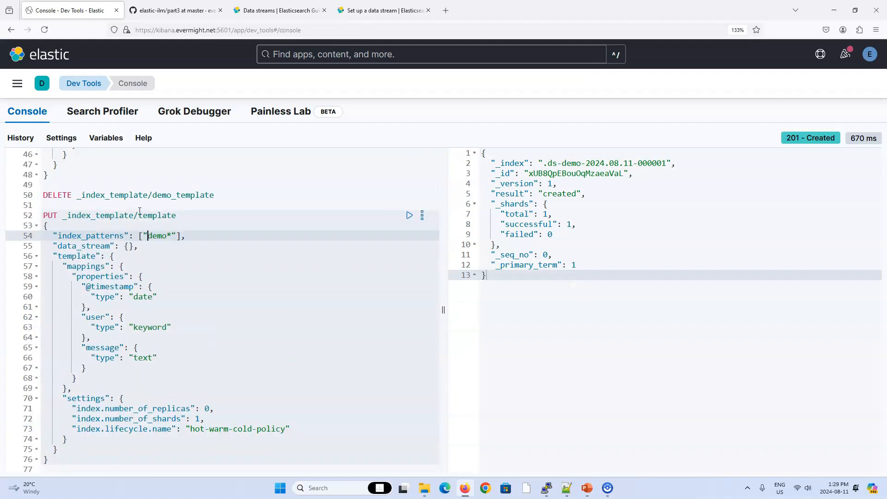
scroll(down, 3)
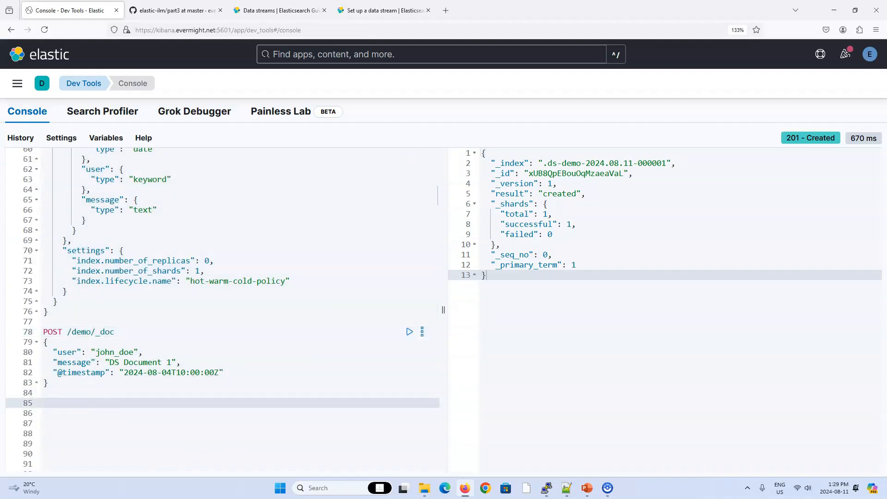
- Run GET /demo/_ilm/explain showing the first backing index in the hot phase
text(GET)
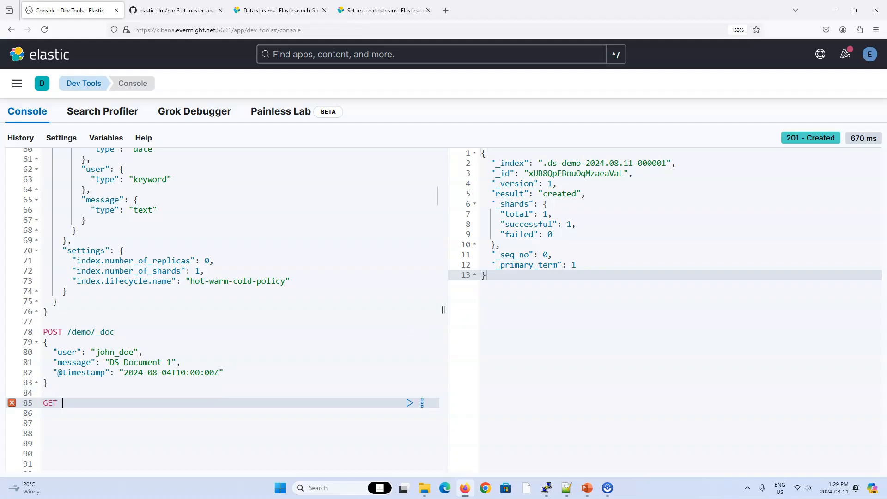
text(_il)
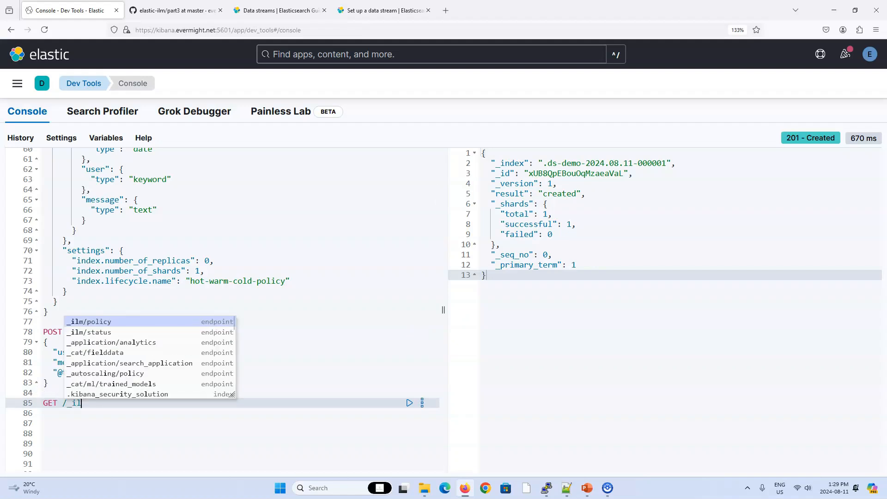
text(m/)
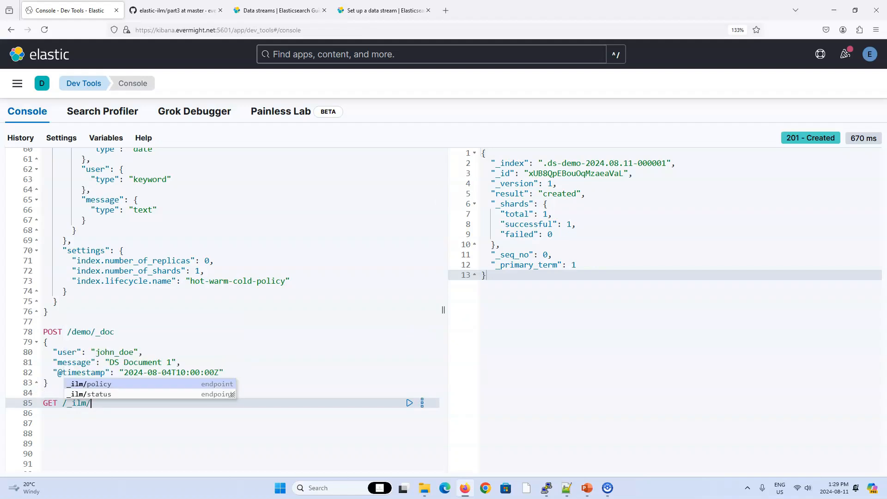
text(po)
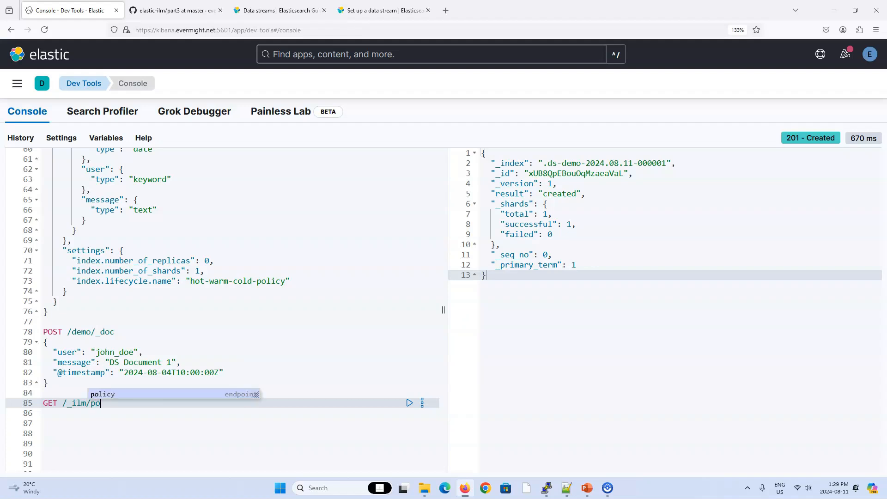
text(expli)
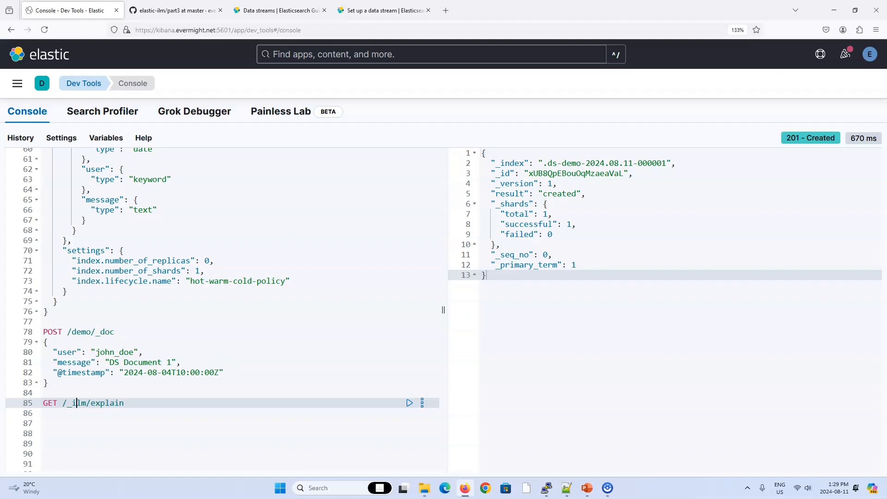
text(demo)
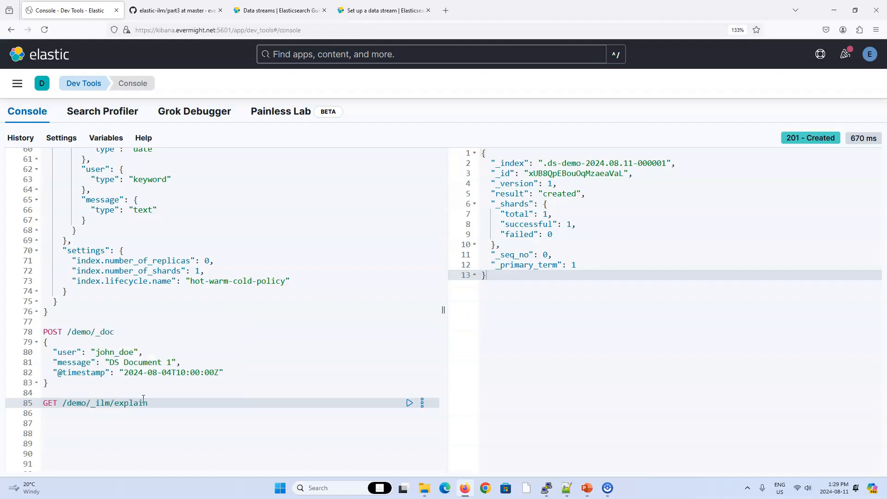
click(410, 403)
text(GET /)
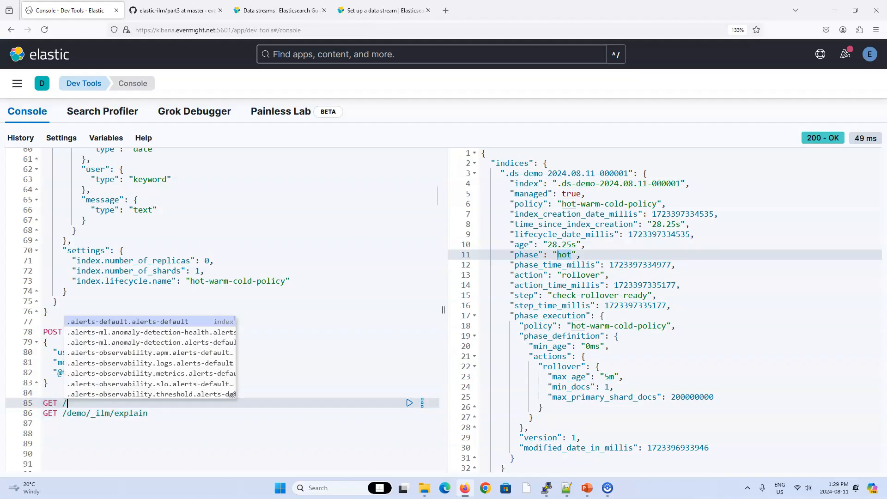
- Run GET /_cat/shards/.ds-demo-2024.08.11-000001 showing one STARTED primary shard on node1
text(_cat/shards/)
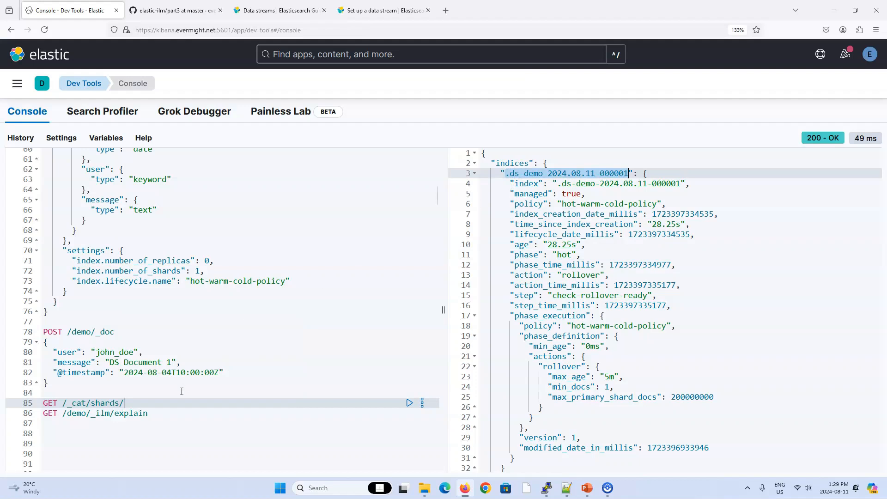
text(.ds-demo-2024.08.11-000001)
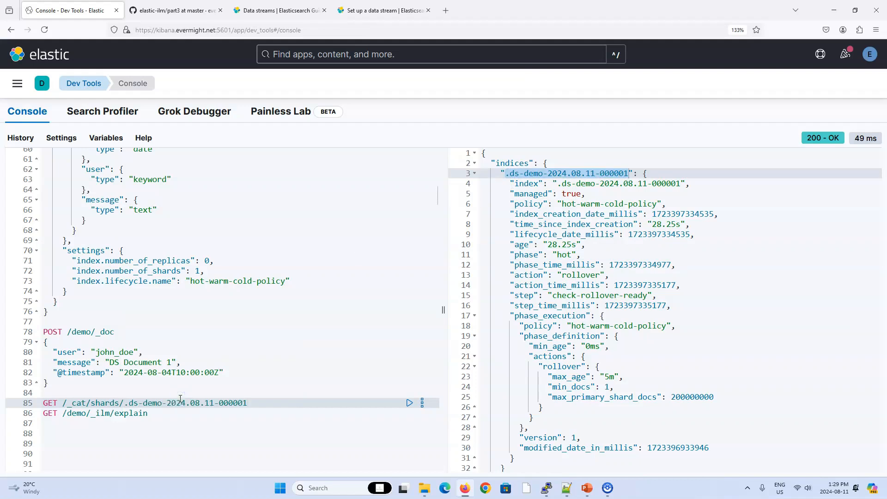
click(410, 403)
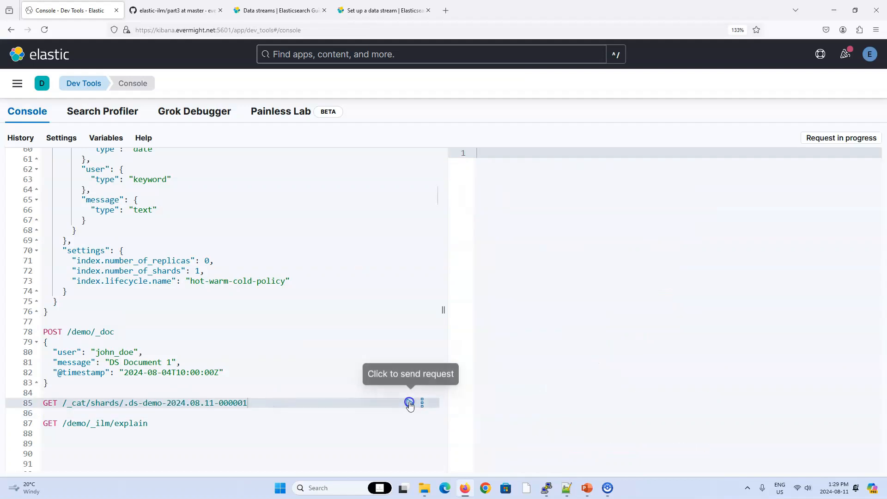
click(409, 402)
text(2)
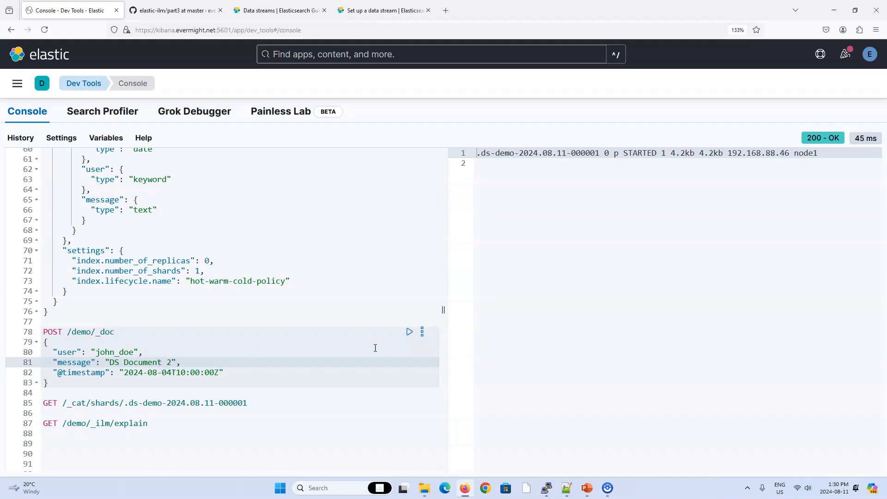
- Index DS Document 2 and run GET /demo/_search with size 1000 returning both documents
click(410, 331)
text(GET /demo/)
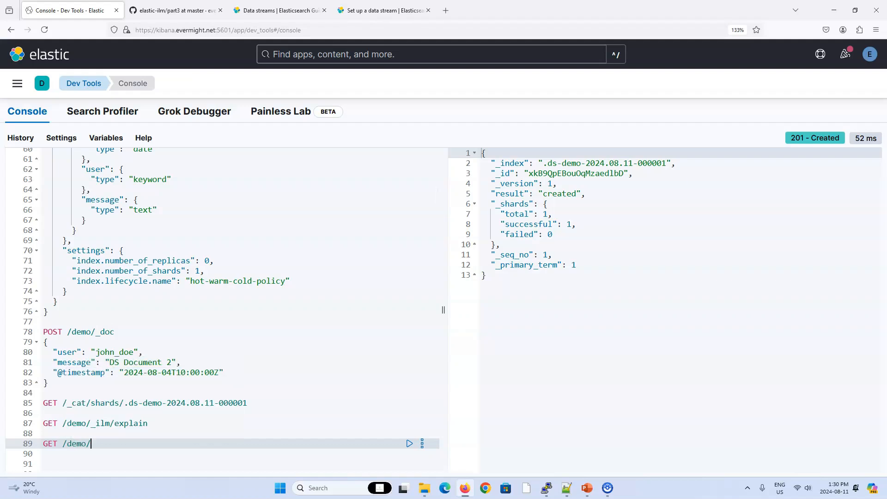
text(_search)
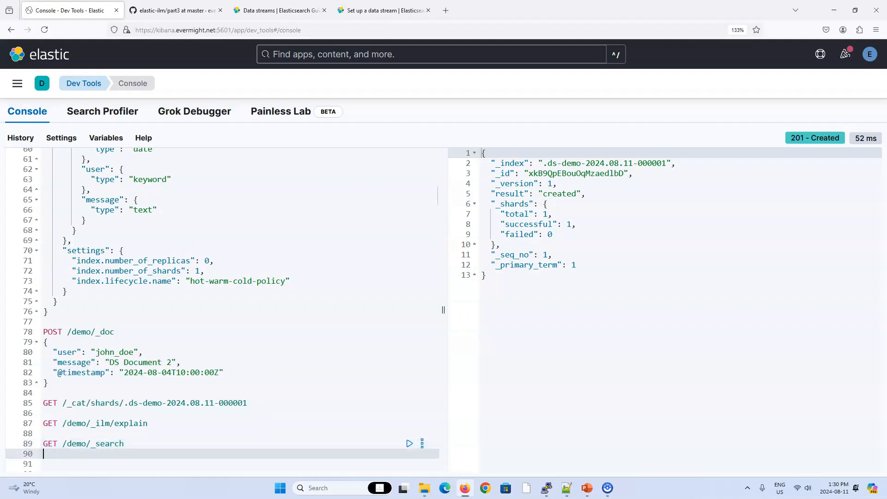
text({"site")
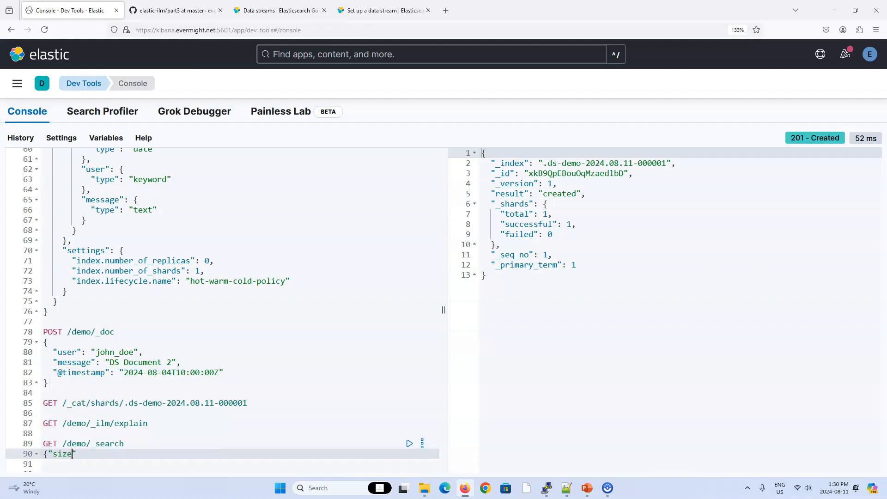
text(: 20)
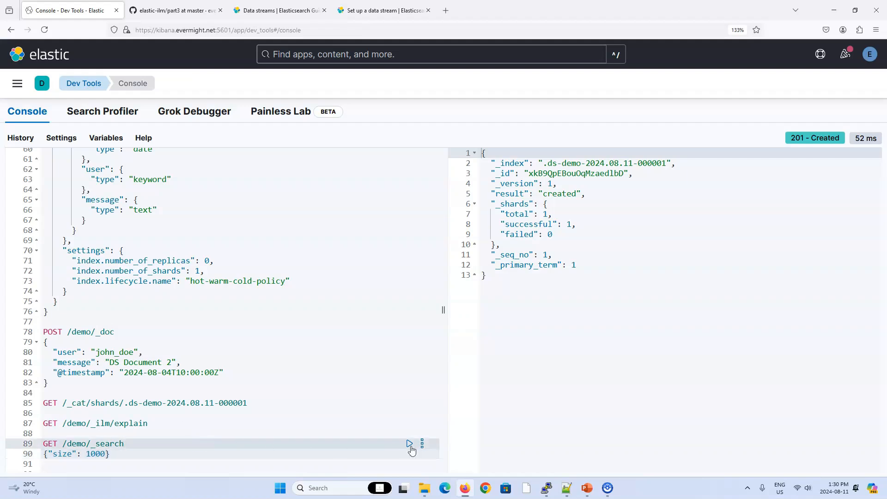
click(408, 443)
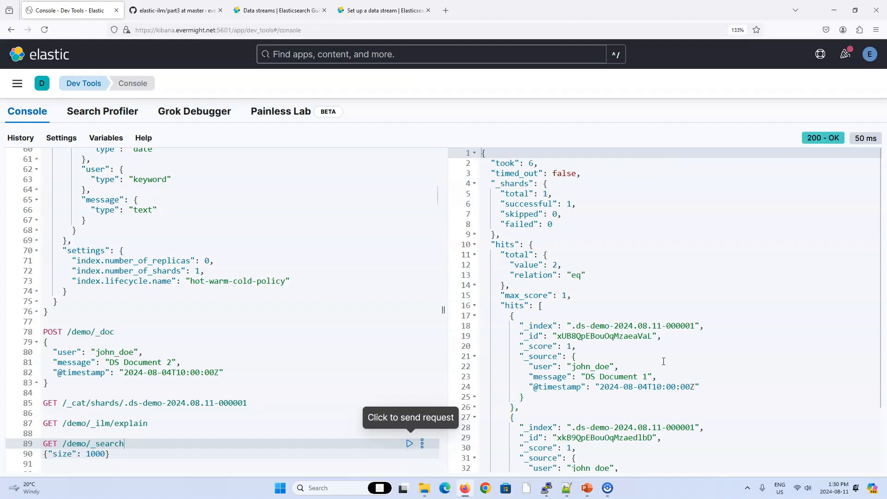
- Rerun ILM explain showing the backing index now in the warm phase
scroll(down, 3)
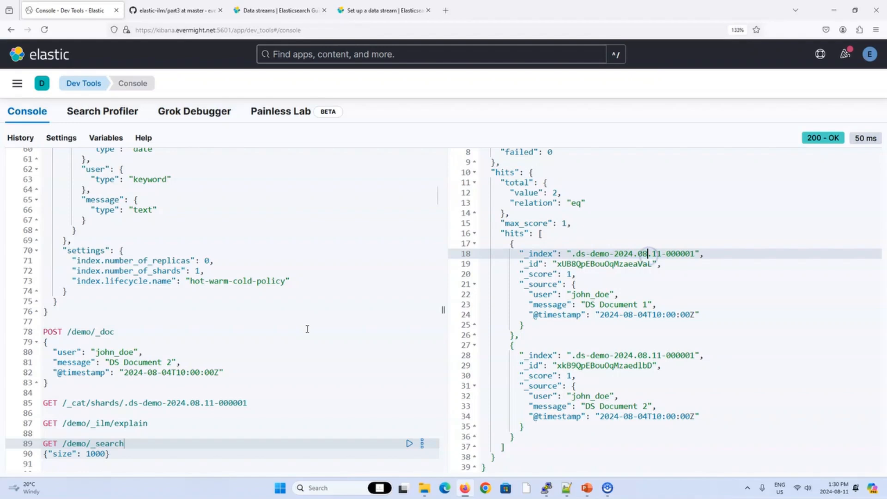
click(408, 291)
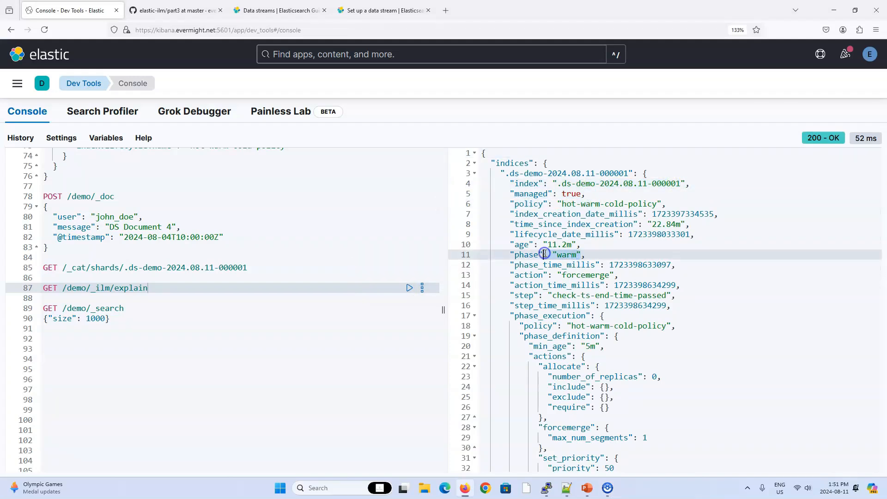
- Rerun ILM explain showing 000003 and 000004 hot and 000001 in delete
scroll(down, 3)
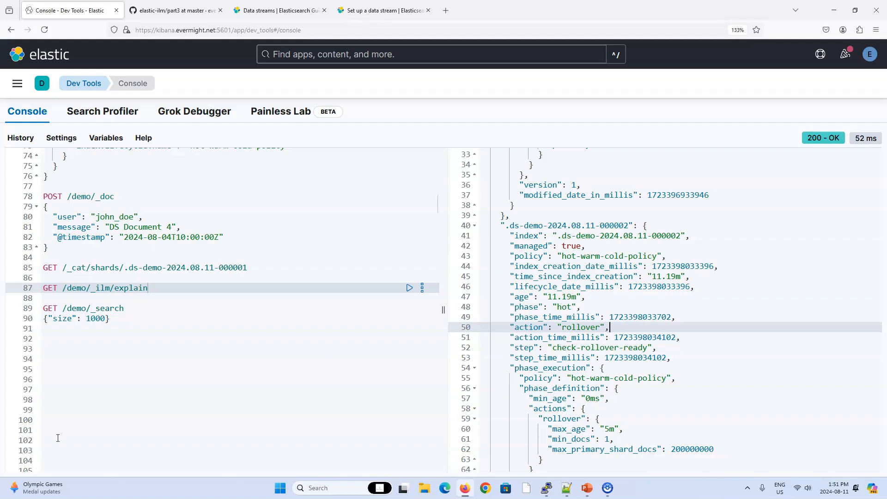
click(409, 288)
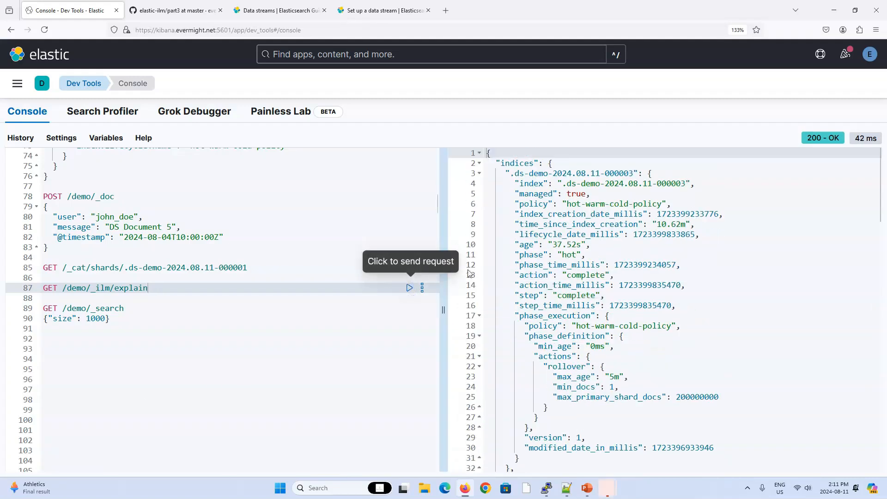
scroll(down, 3)
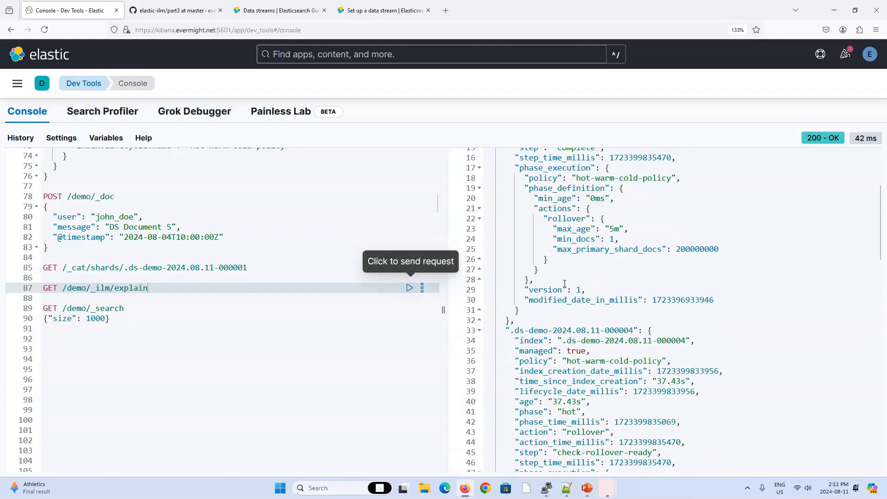
scroll(down, 3)
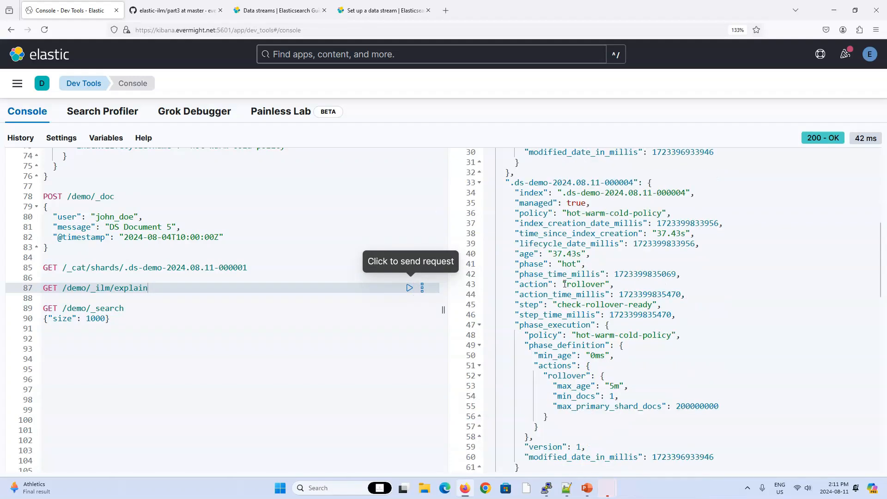
scroll(down, 3)
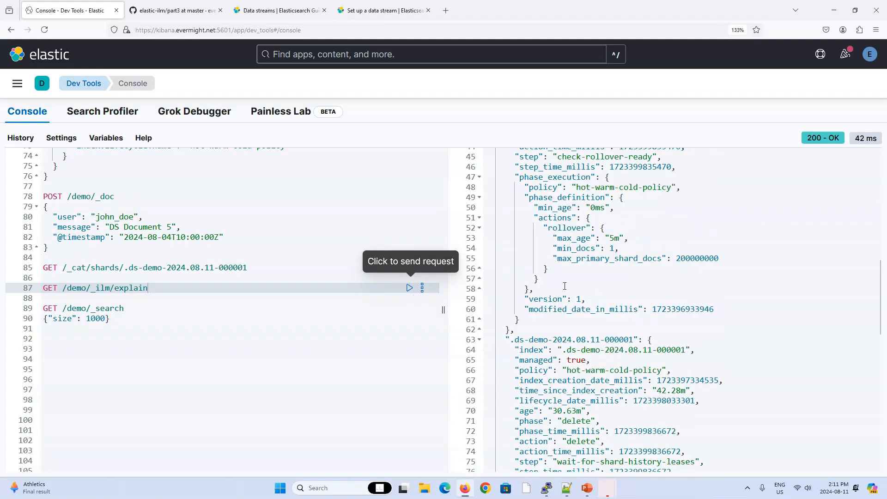